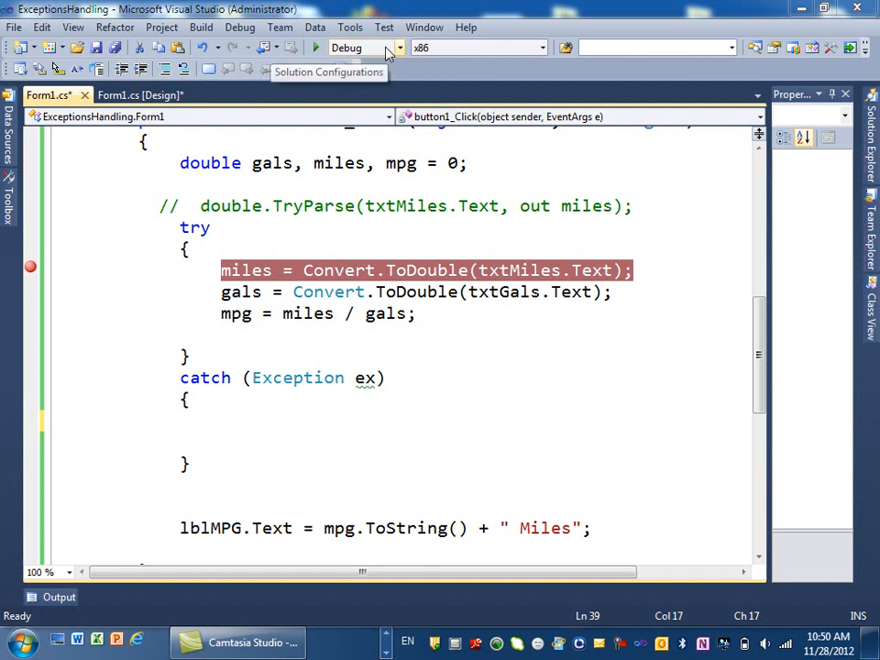
{"action": "mouse_move", "coordinate": [383, 71]}
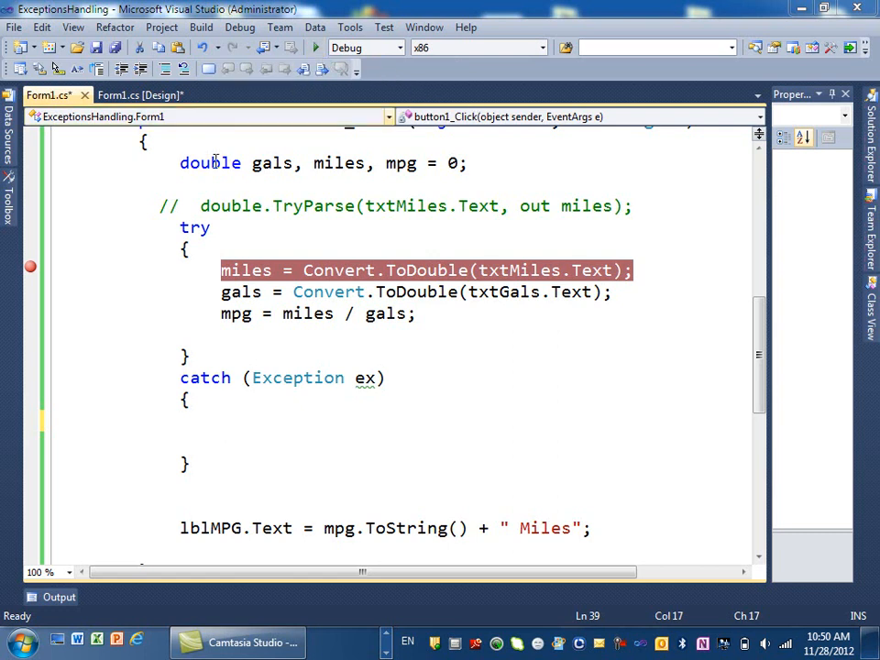
{"action": "mouse_move", "coordinate": [25, 268]}
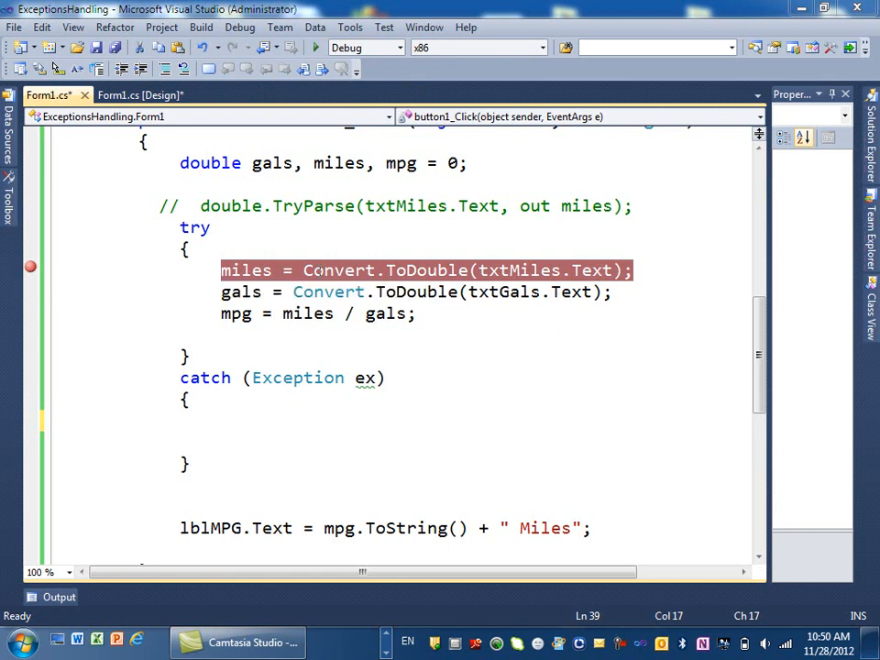
{"action": "mouse_move", "coordinate": [328, 269]}
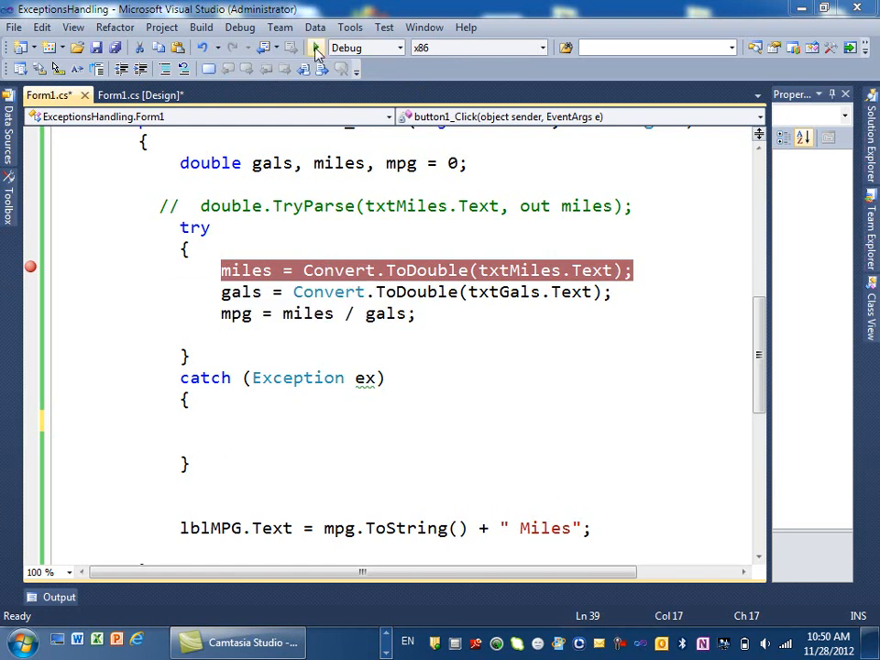
Step: Start debugging and submit 100 miles and 5 gallons, pausing at the miles conversion breakpoint
{"action": "left_click", "coordinate": [315, 49]}
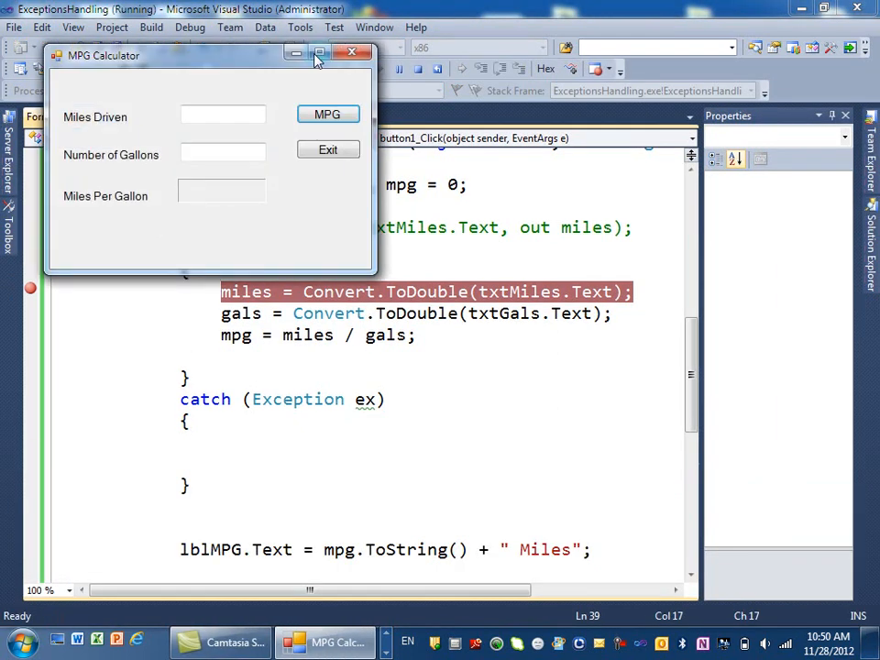
{"action": "left_click", "coordinate": [223, 113]}
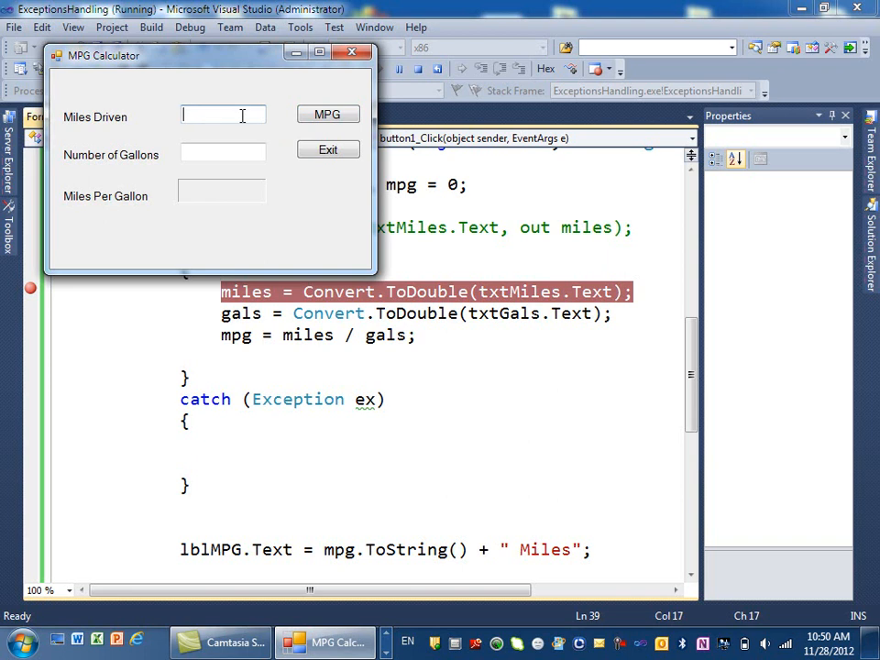
{"action": "type", "text": "100"}
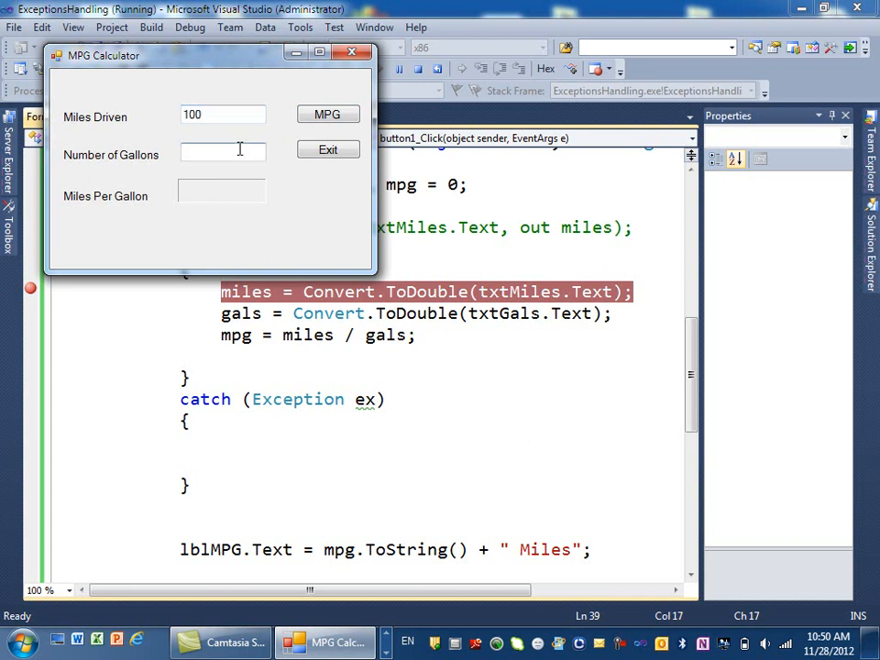
{"action": "type", "text": "5"}
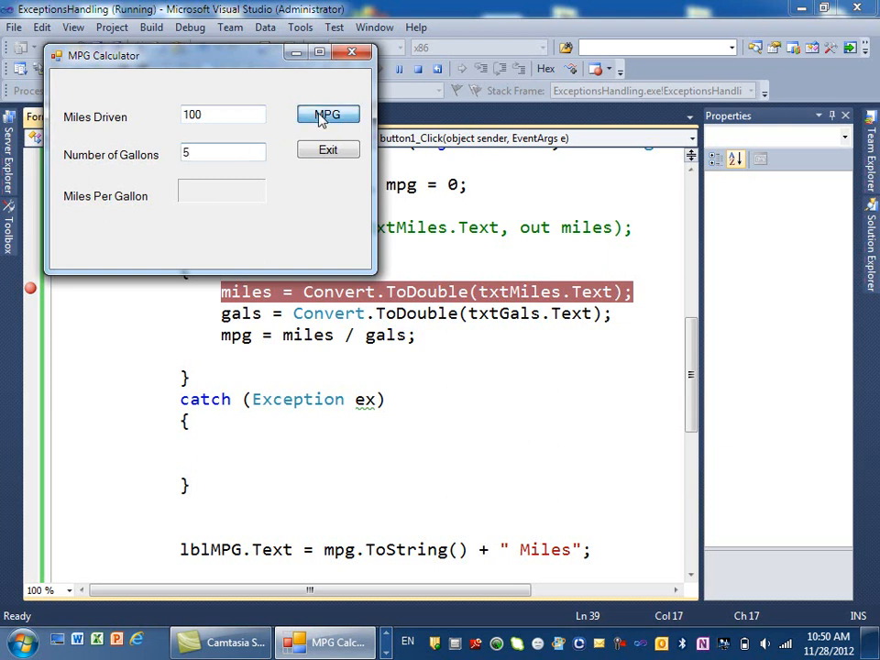
{"action": "left_click", "coordinate": [327, 113]}
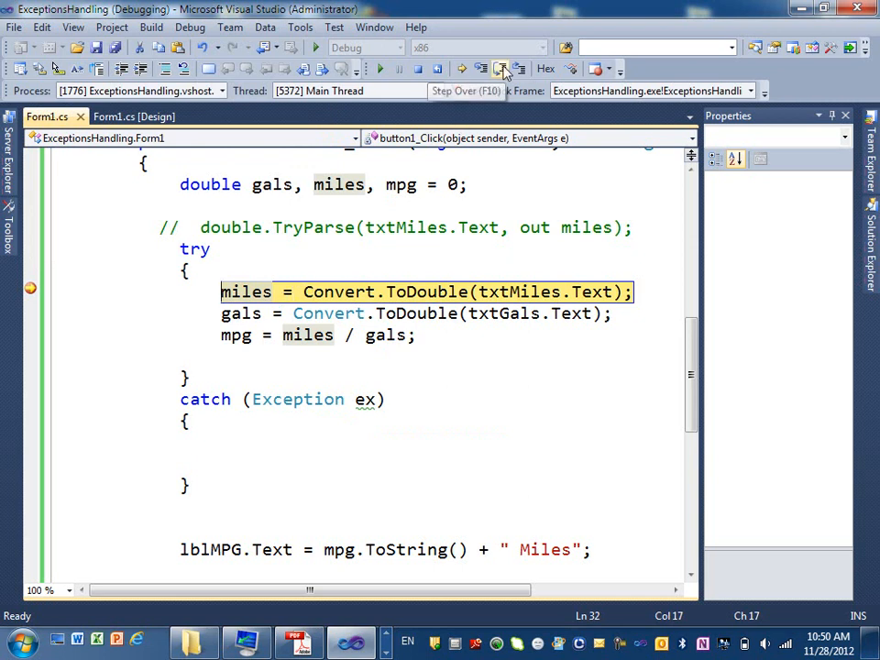
Step: Step over the gallons conversion and mpg division (mpg = 20.0) to reach the lblMPG.Text line
{"action": "left_click", "coordinate": [499, 68]}
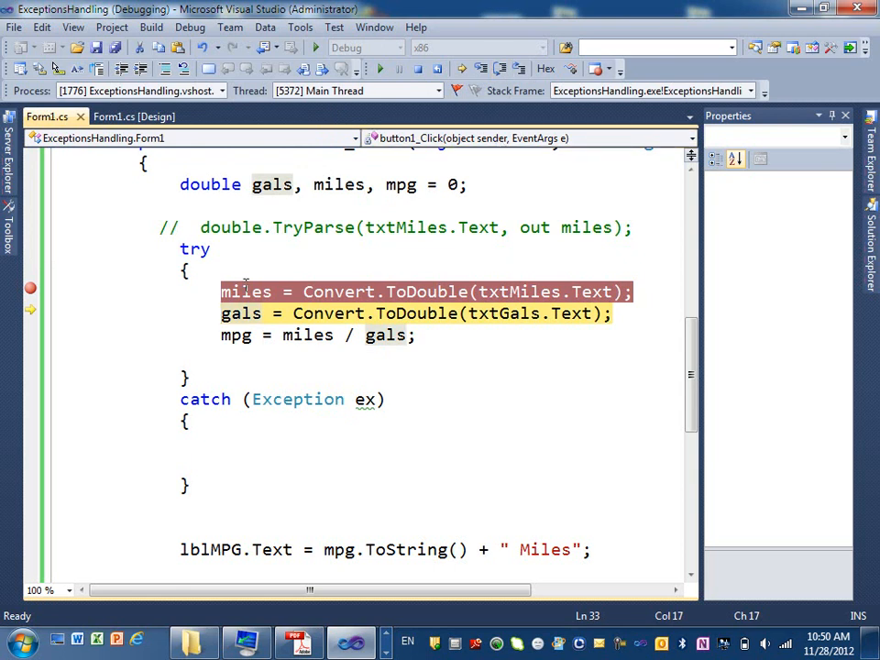
{"action": "mouse_move", "coordinate": [246, 291]}
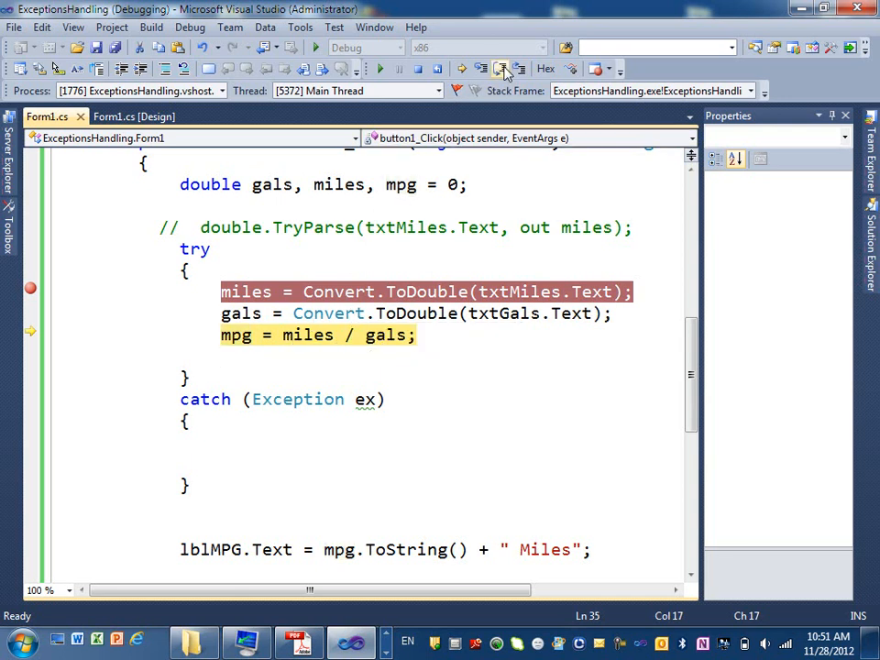
{"action": "left_click", "coordinate": [506, 68]}
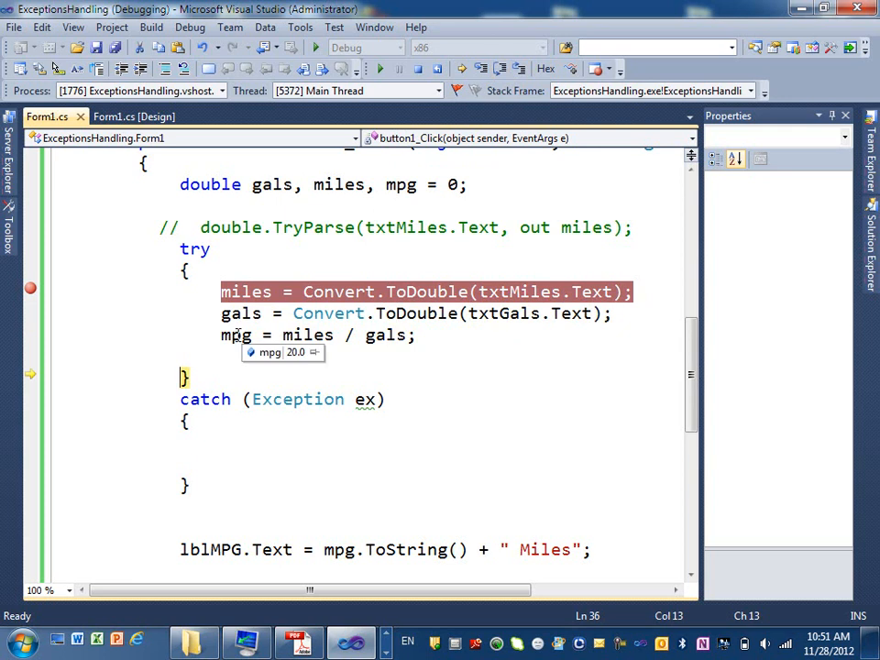
{"action": "left_click", "coordinate": [502, 70]}
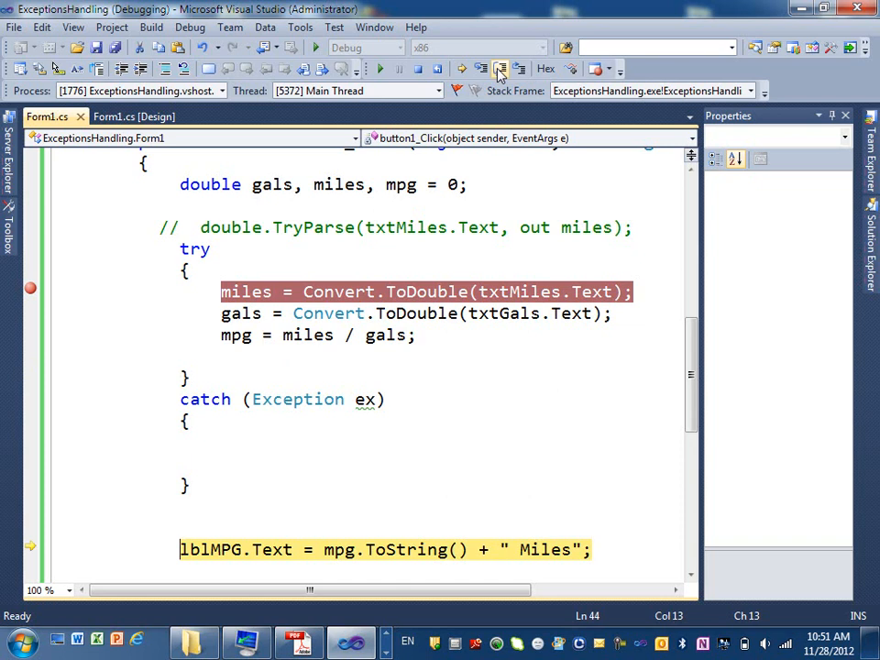
{"action": "scroll", "scroll_direction": "down", "scroll_amount": 3}
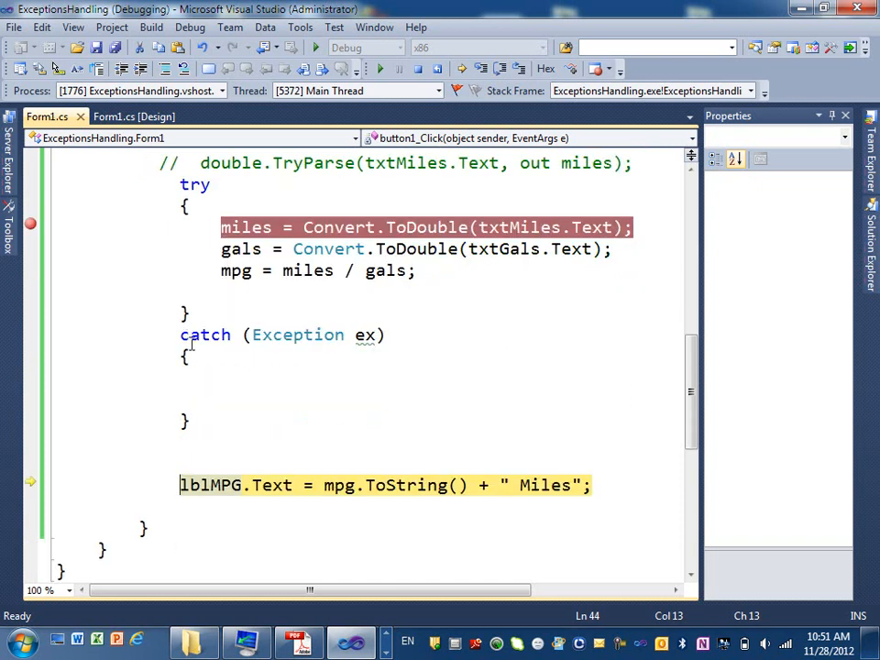
{"action": "mouse_move", "coordinate": [231, 414]}
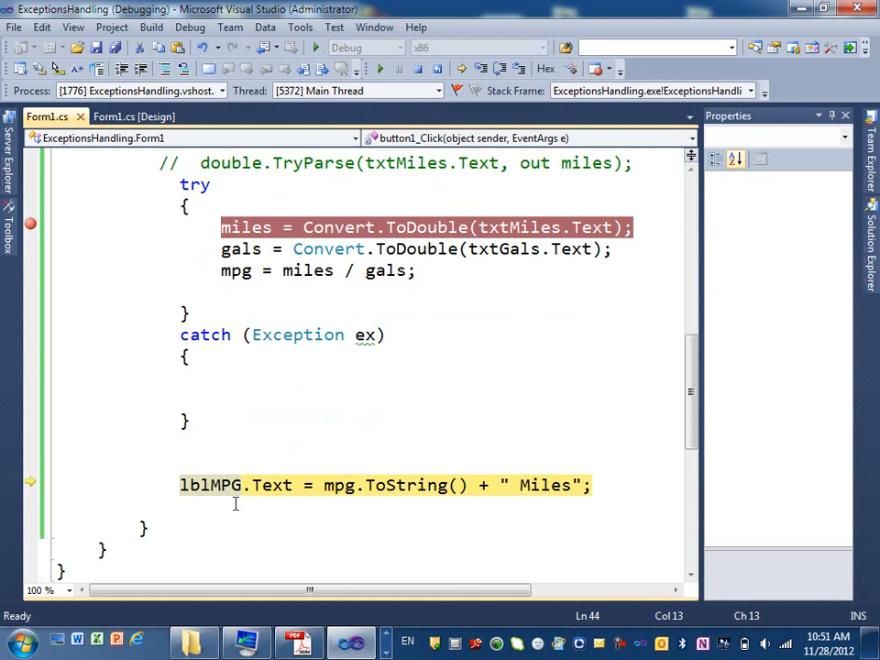
{"action": "mouse_move", "coordinate": [319, 484]}
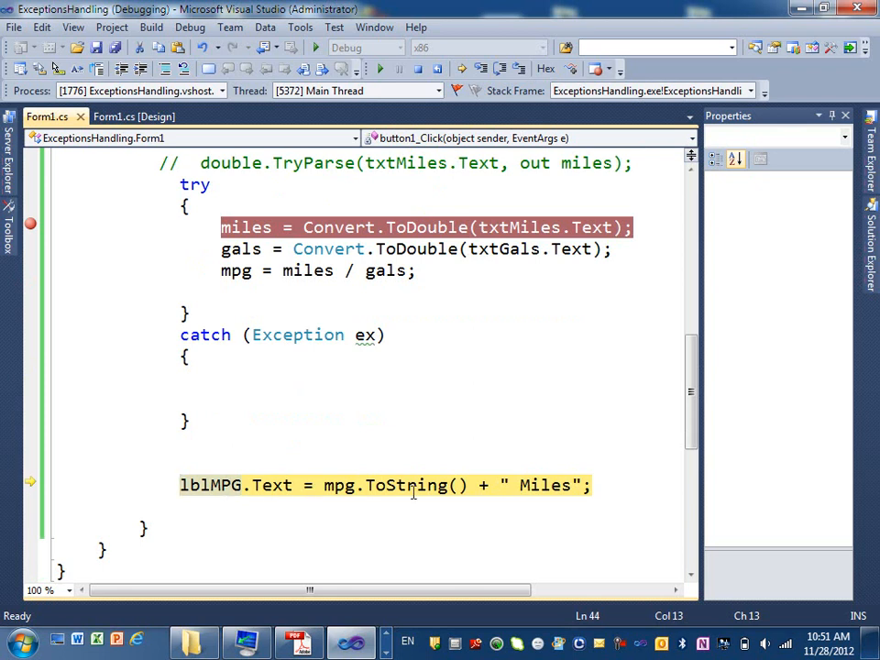
{"action": "mouse_move", "coordinate": [561, 503]}
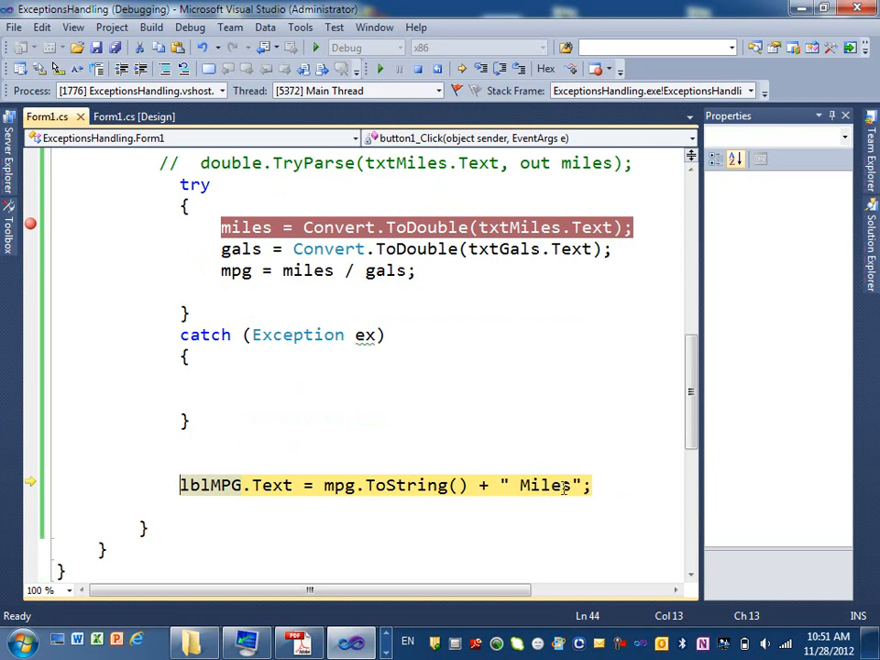
{"action": "mouse_move", "coordinate": [469, 456]}
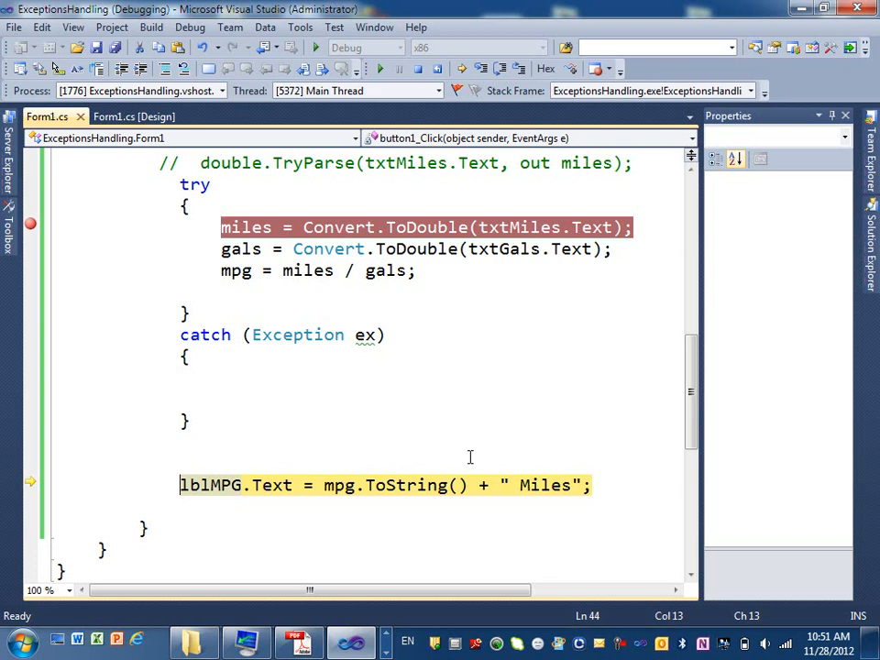
{"action": "mouse_move", "coordinate": [469, 420]}
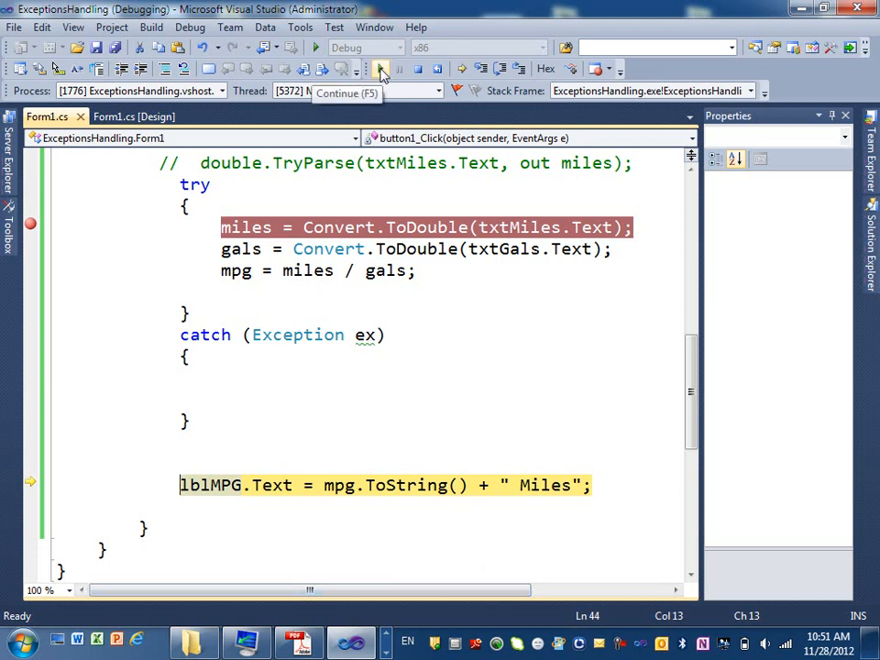
Step: Continue so 20 Miles displays, then change Miles Driven to the non-numeric text aa
{"action": "left_click", "coordinate": [378, 70]}
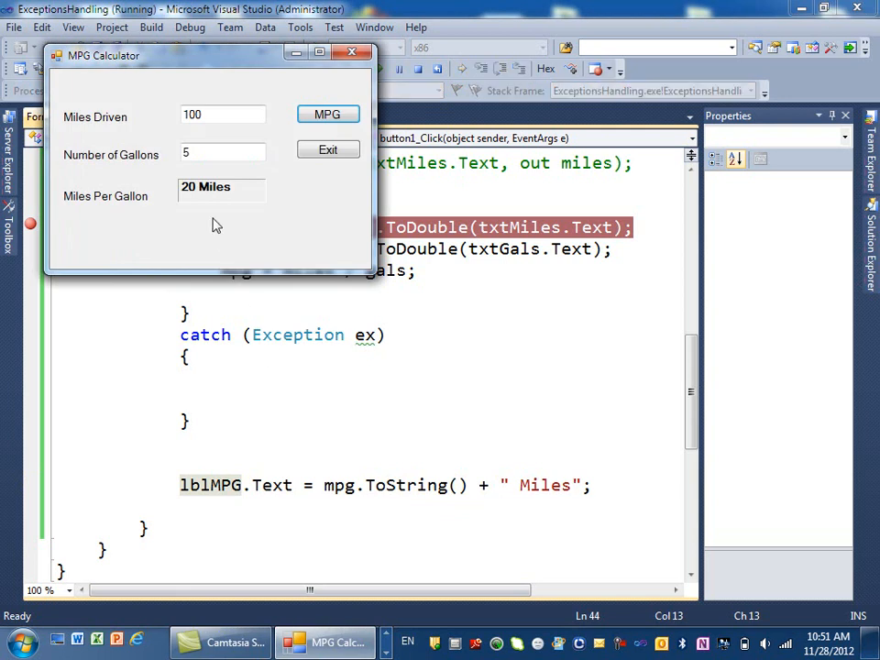
{"action": "left_click", "coordinate": [220, 114]}
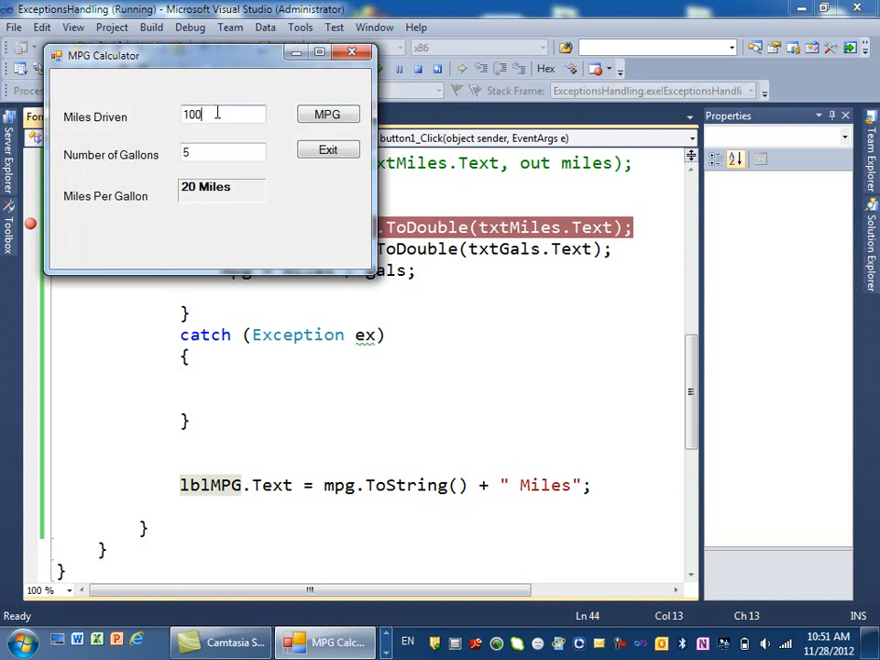
{"action": "type", "text": "aa"}
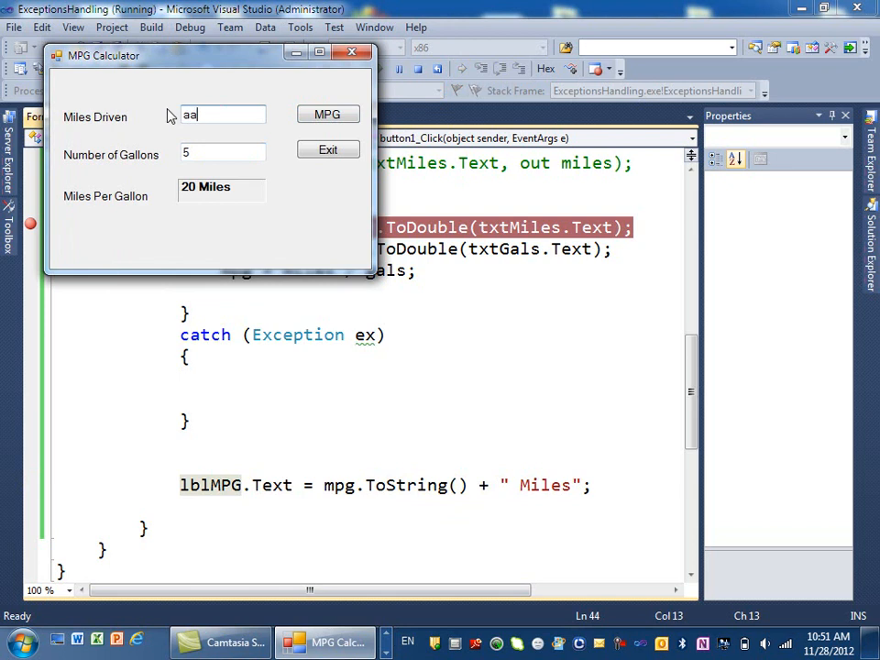
{"action": "mouse_move", "coordinate": [101, 107]}
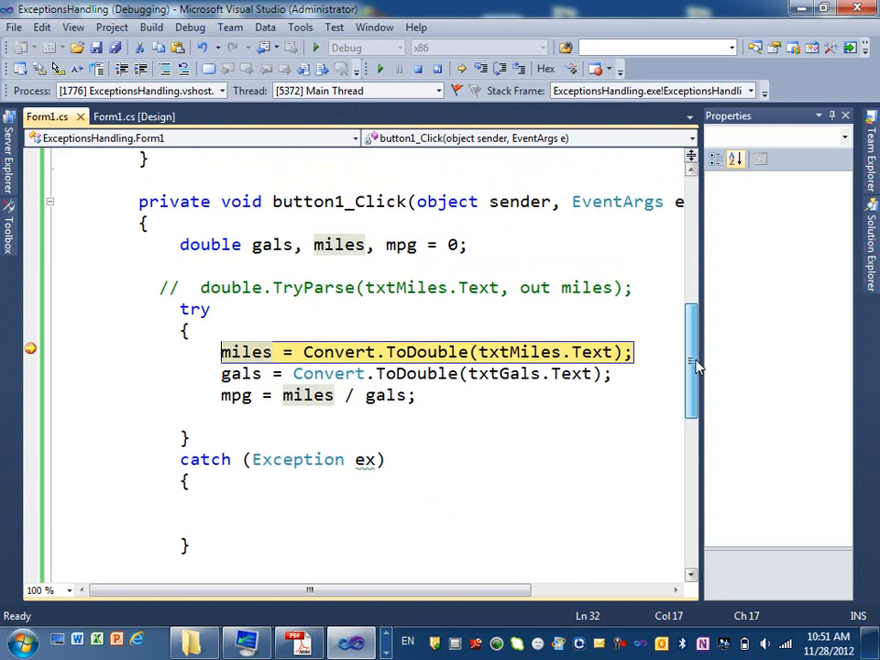
{"action": "mouse_move", "coordinate": [275, 246]}
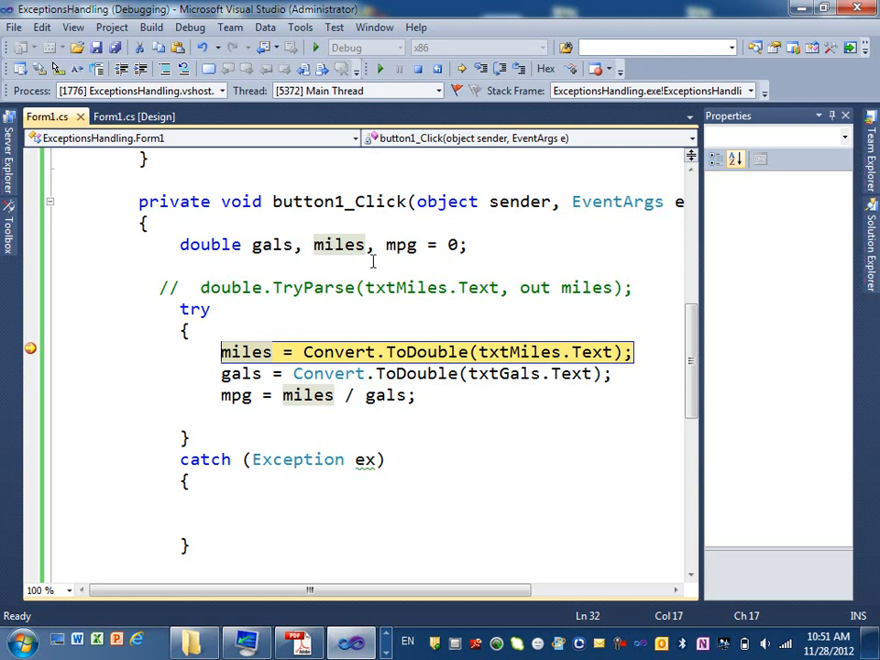
{"action": "mouse_move", "coordinate": [407, 295]}
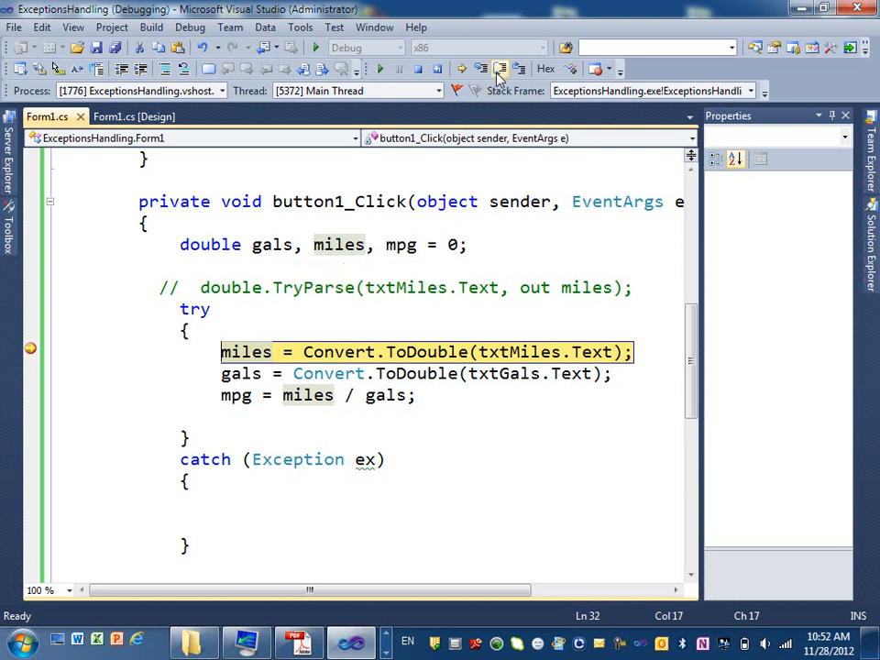
{"action": "mouse_move", "coordinate": [499, 70]}
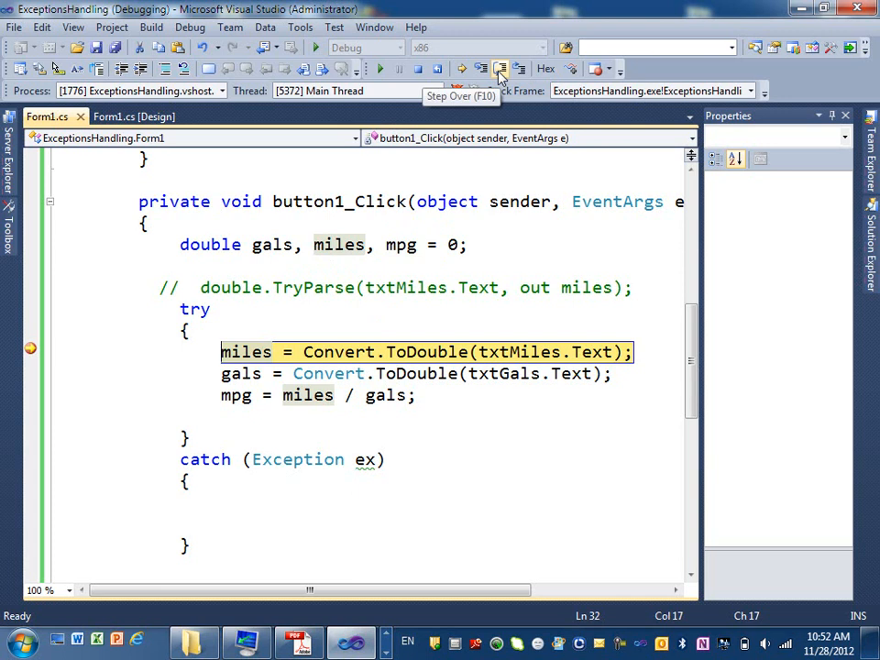
Step: Step over Convert.ToDouble(txtMiles.Text) so execution jumps into the catch (Exception ex) block
{"action": "left_click", "coordinate": [499, 70]}
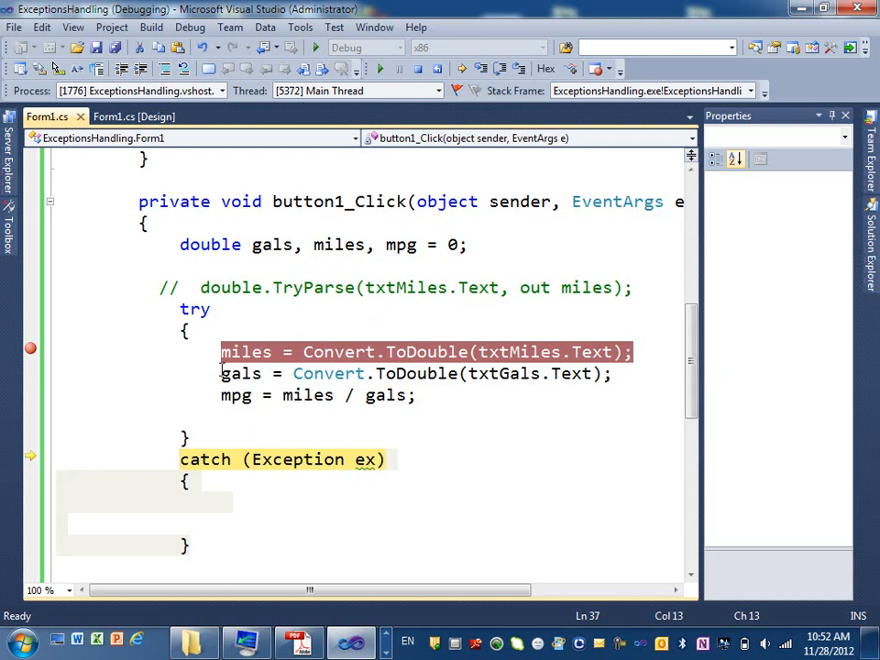
{"action": "mouse_move", "coordinate": [234, 396]}
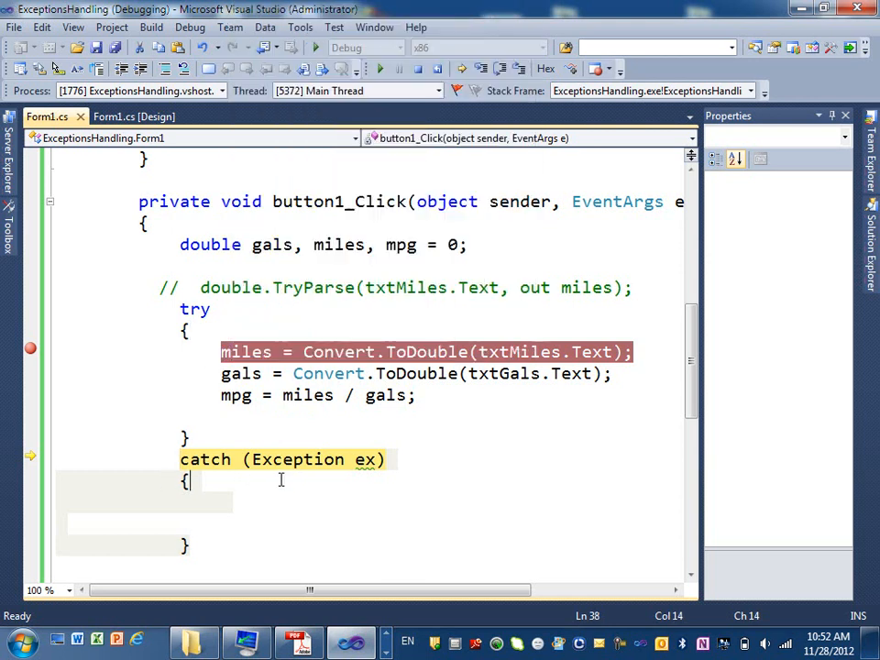
{"action": "mouse_move", "coordinate": [295, 473]}
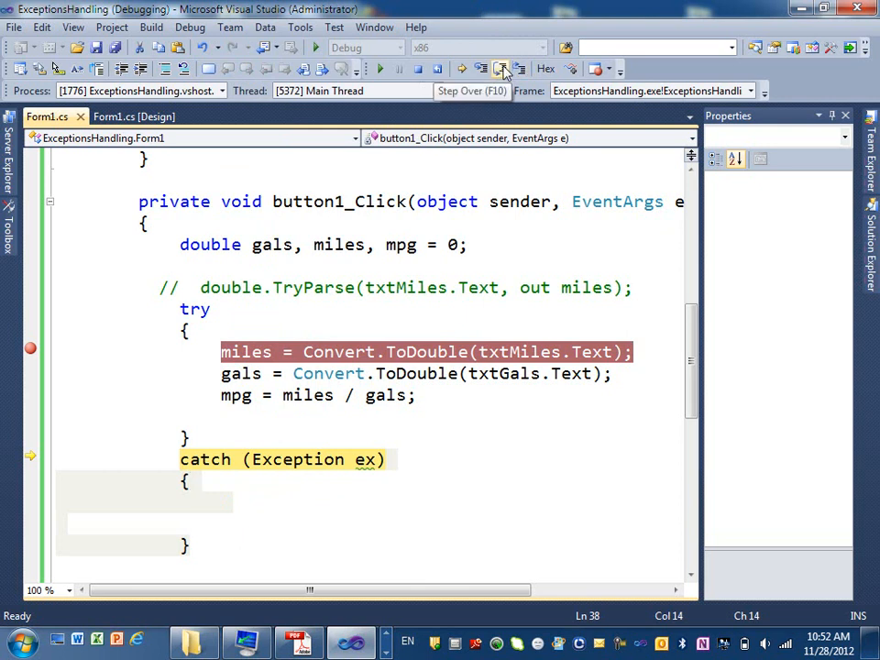
Step: Step to the catch's end and view the FormatException 'Input string was not in a correct format.'
{"action": "left_click", "coordinate": [499, 69]}
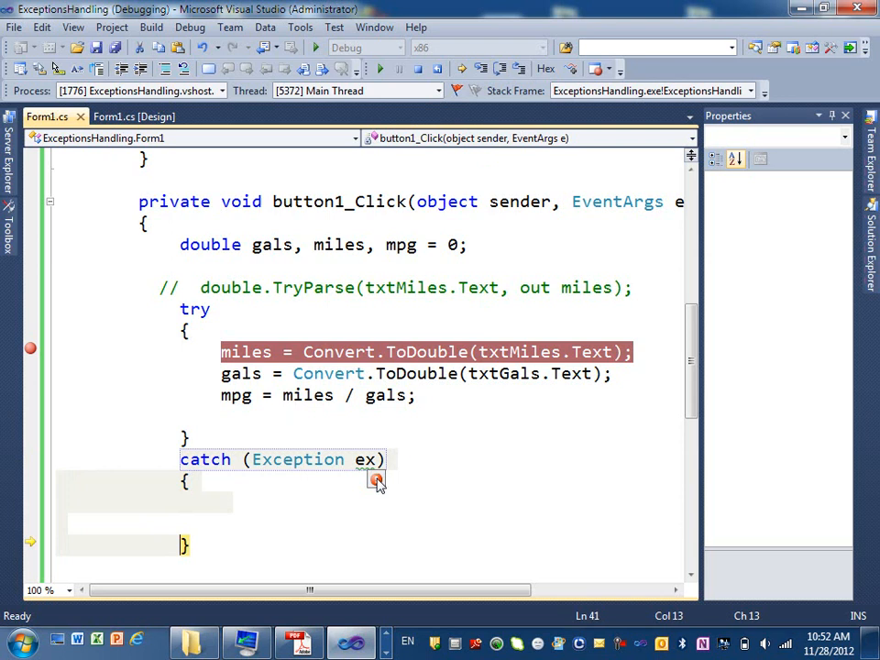
{"action": "mouse_move", "coordinate": [378, 480]}
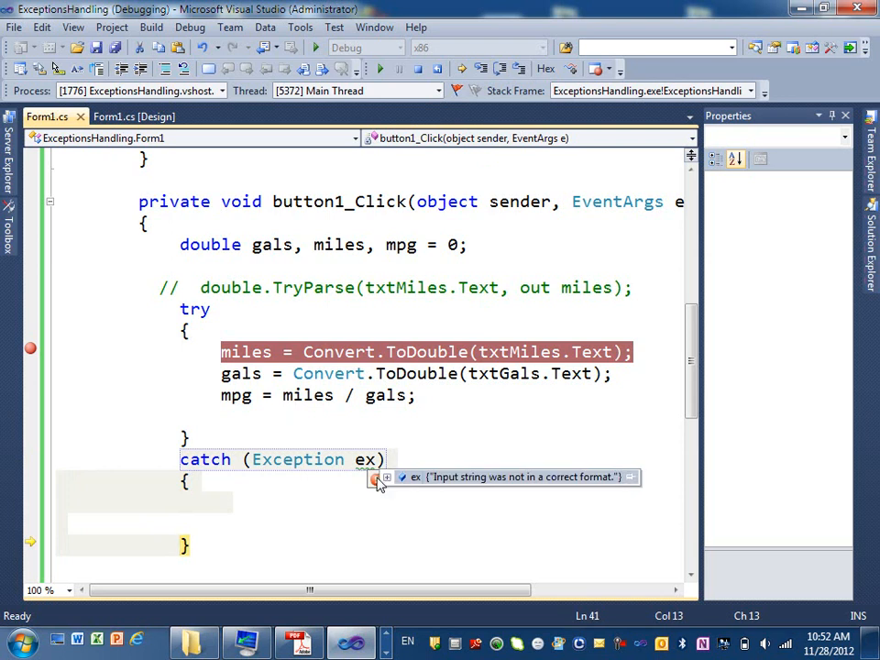
{"action": "left_click", "coordinate": [378, 477]}
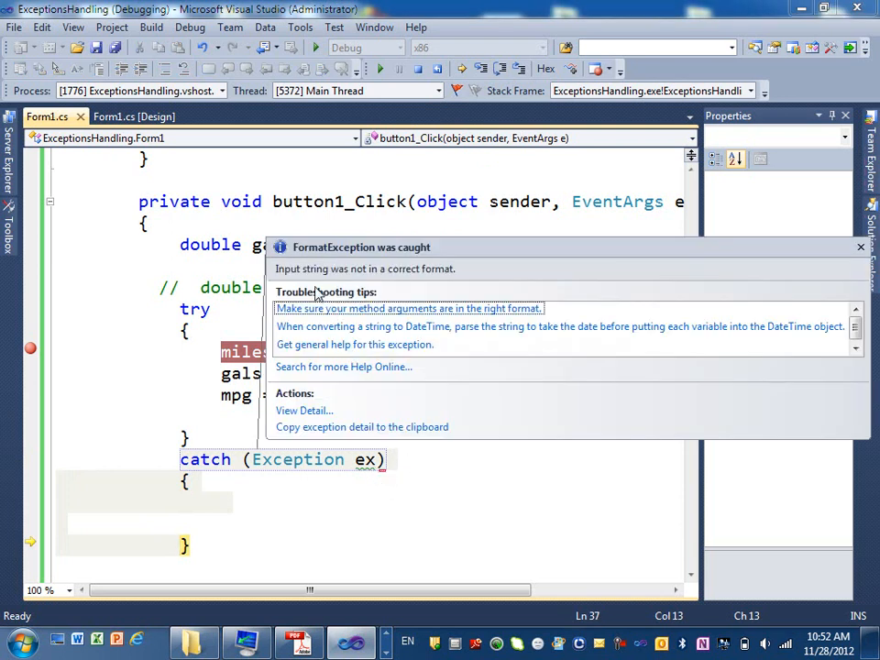
{"action": "mouse_move", "coordinate": [400, 253]}
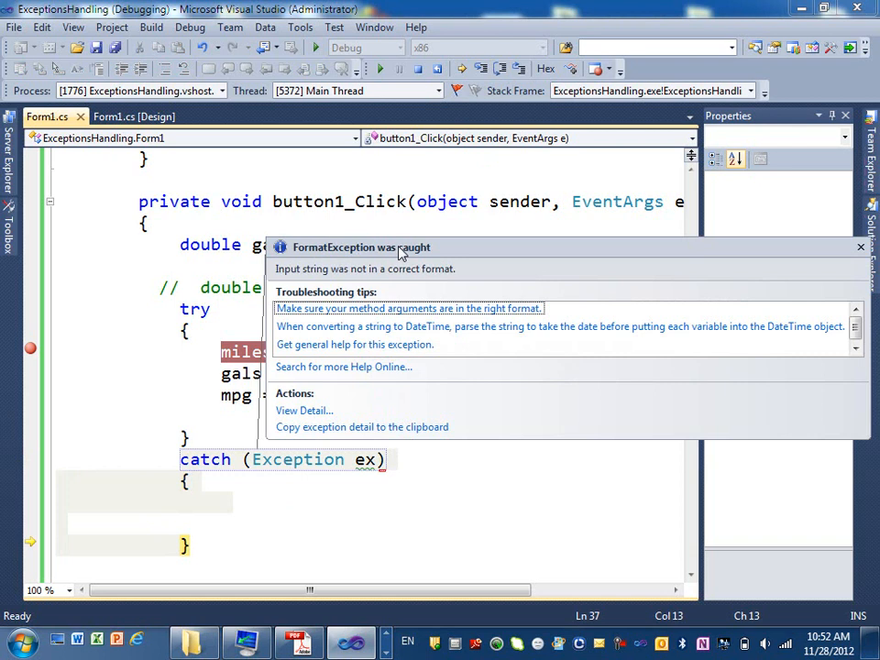
{"action": "mouse_move", "coordinate": [414, 257]}
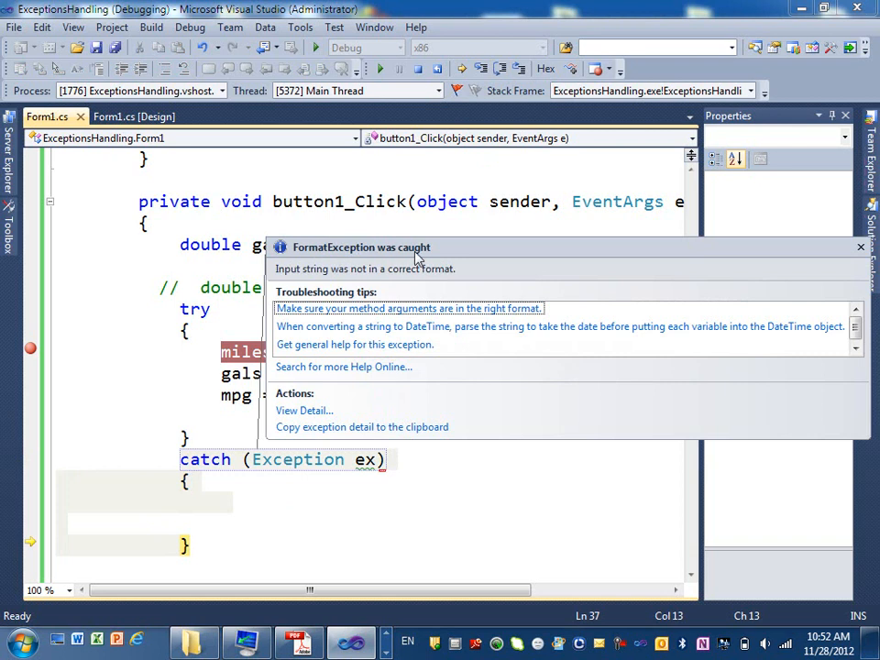
{"action": "mouse_move", "coordinate": [315, 257]}
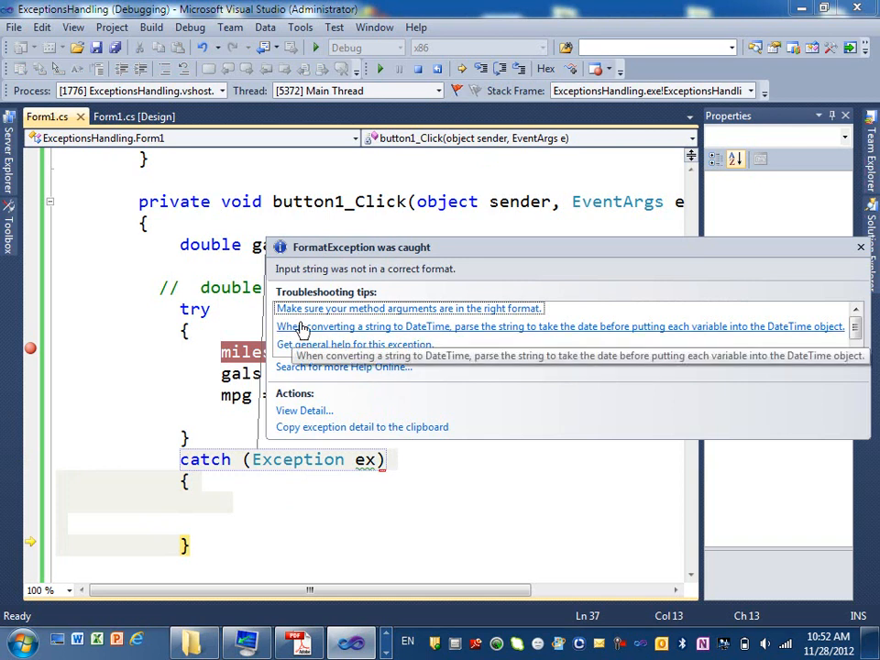
{"action": "mouse_move", "coordinate": [513, 341]}
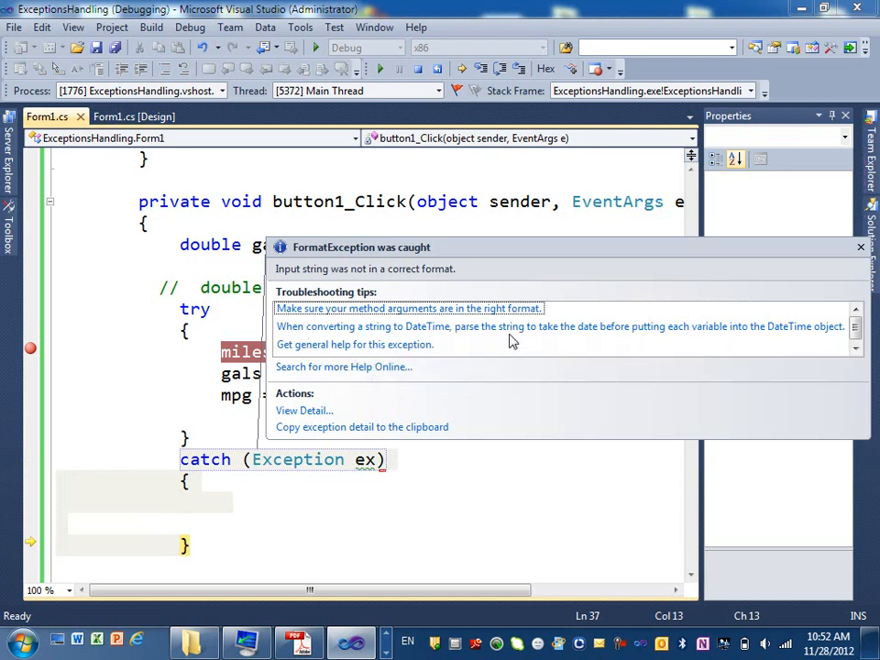
{"action": "mouse_move", "coordinate": [321, 296]}
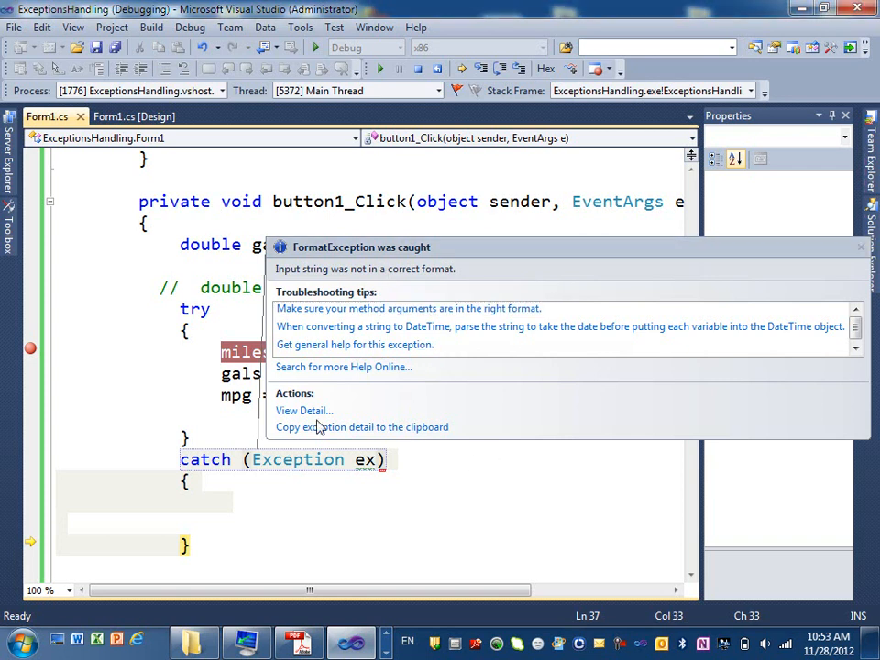
{"action": "mouse_move", "coordinate": [499, 69]}
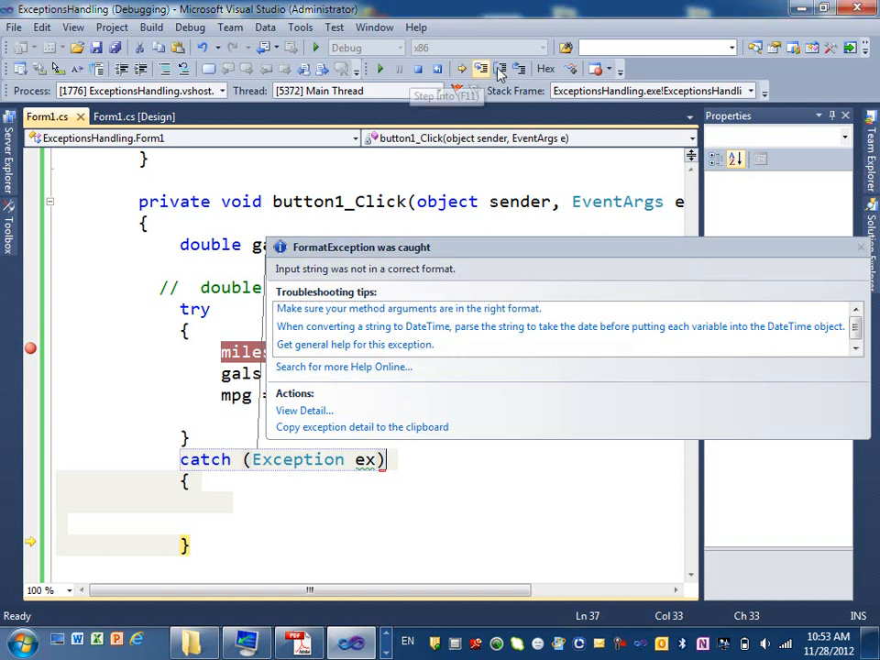
Step: Step past the catch block to the lblMPG.Text assignment and review the try block above
{"action": "left_click", "coordinate": [480, 70]}
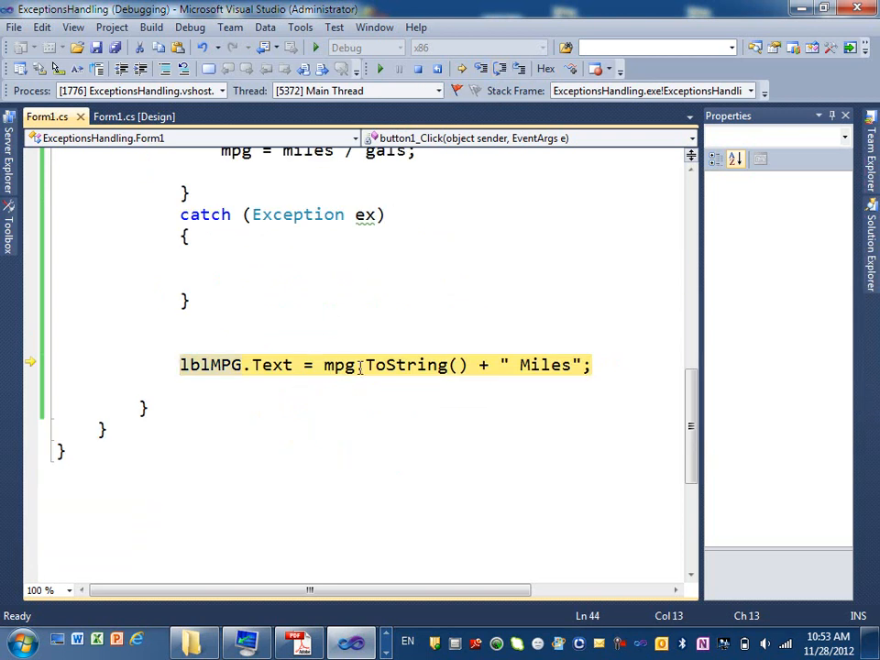
{"action": "mouse_move", "coordinate": [363, 374]}
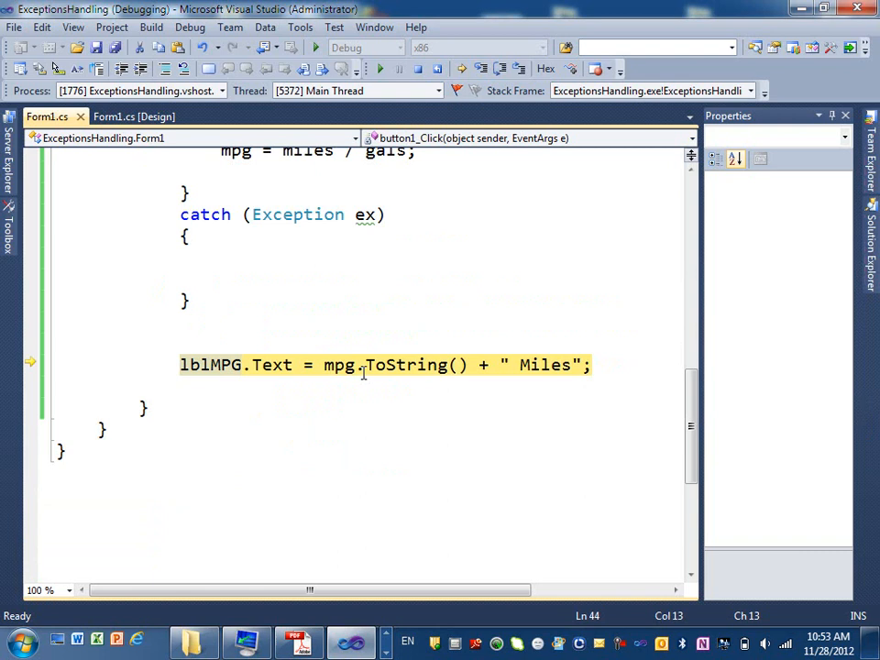
{"action": "scroll", "scroll_direction": "up", "scroll_amount": 3}
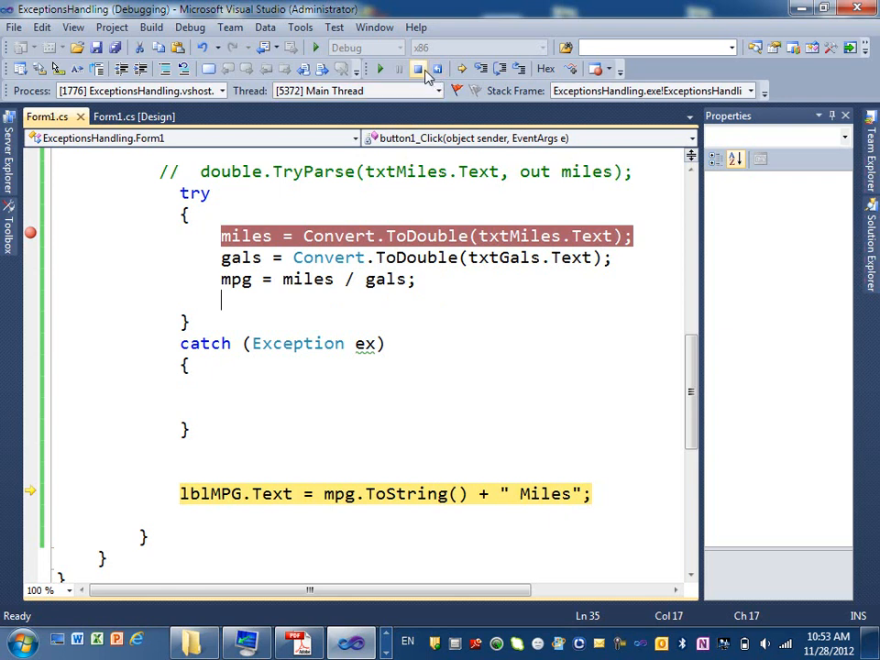
{"action": "mouse_move", "coordinate": [414, 70]}
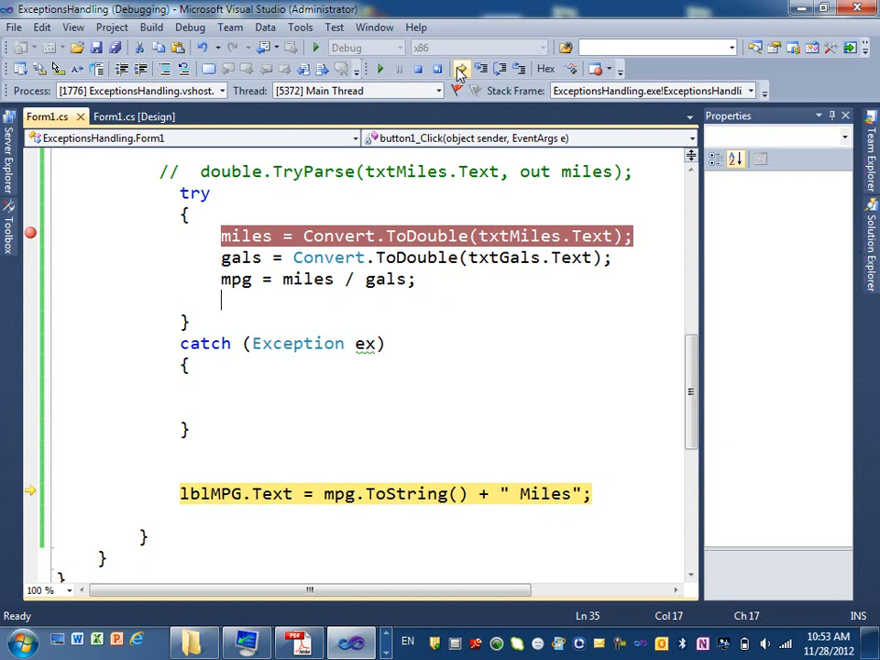
{"action": "mouse_move", "coordinate": [460, 70]}
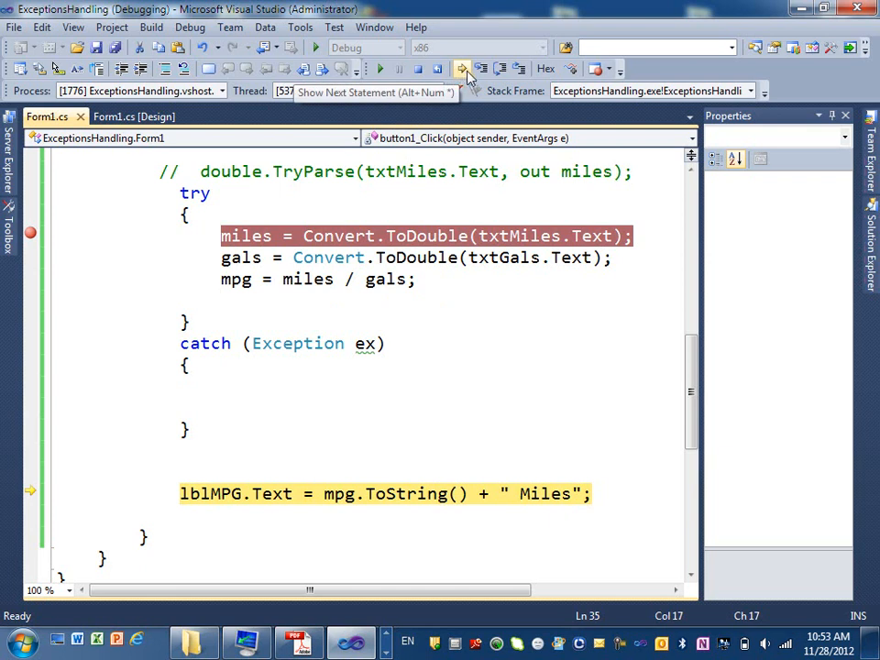
Step: Continue so the calculator shows 0 Miles, then close the MPG Calculator window
{"action": "left_click", "coordinate": [378, 70]}
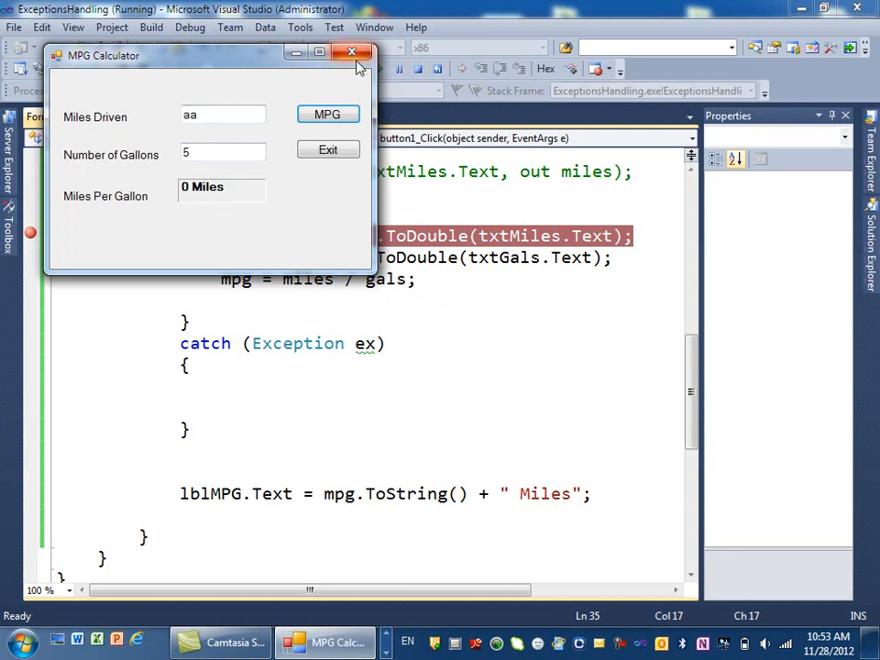
{"action": "mouse_move", "coordinate": [359, 64]}
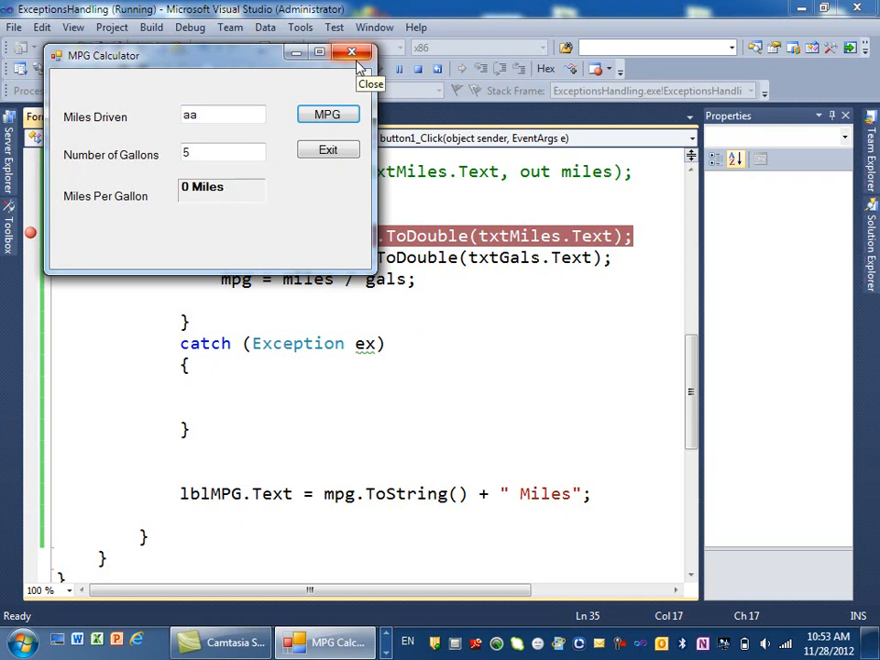
{"action": "mouse_move", "coordinate": [316, 137]}
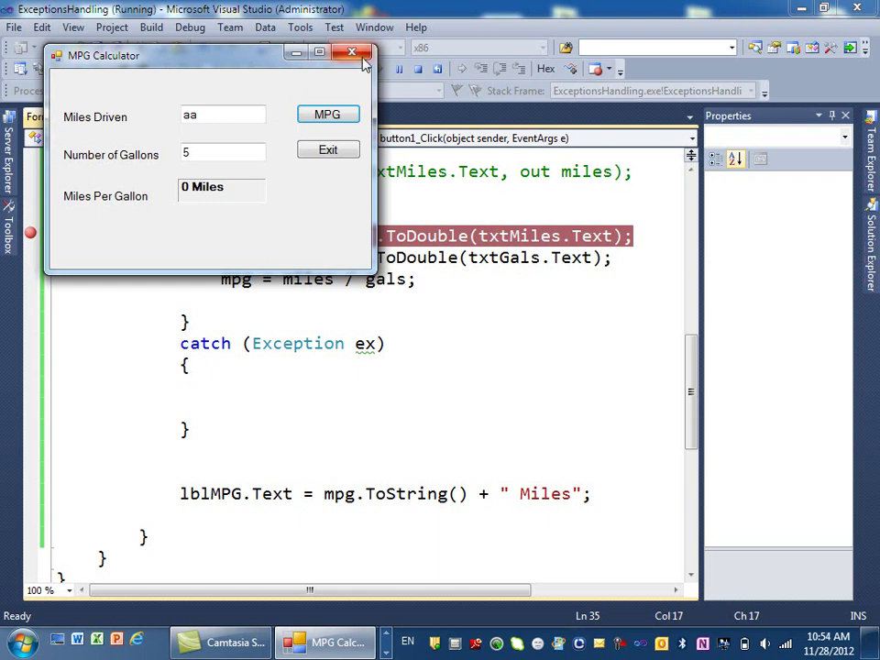
{"action": "left_click", "coordinate": [354, 53]}
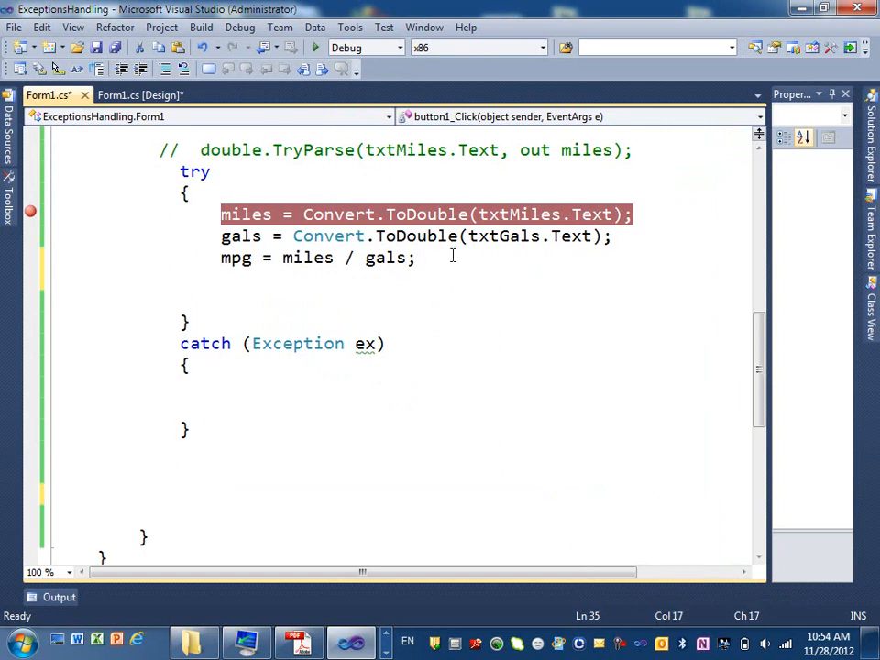
Step: Restore lblMPG.Text = mpg.ToString() + " Miles"; and add MessageBox.Show("Invalid Value Entered"); in the catch block
{"action": "type", "text": "lblMPG.Text = mpg.ToString() + \" Miles\";"}
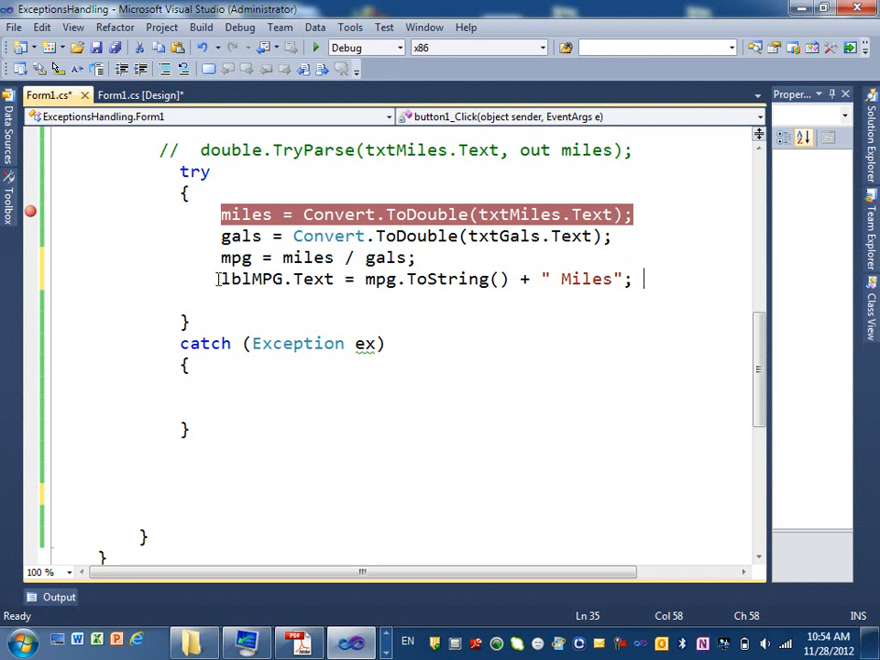
{"action": "left_click", "coordinate": [257, 400]}
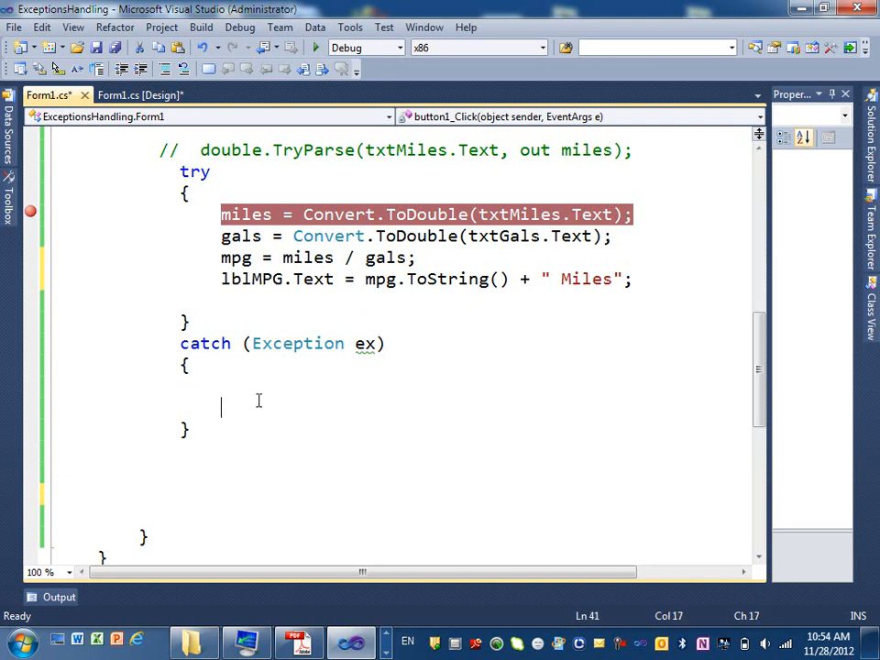
{"action": "type", "text": "MessageBox"}
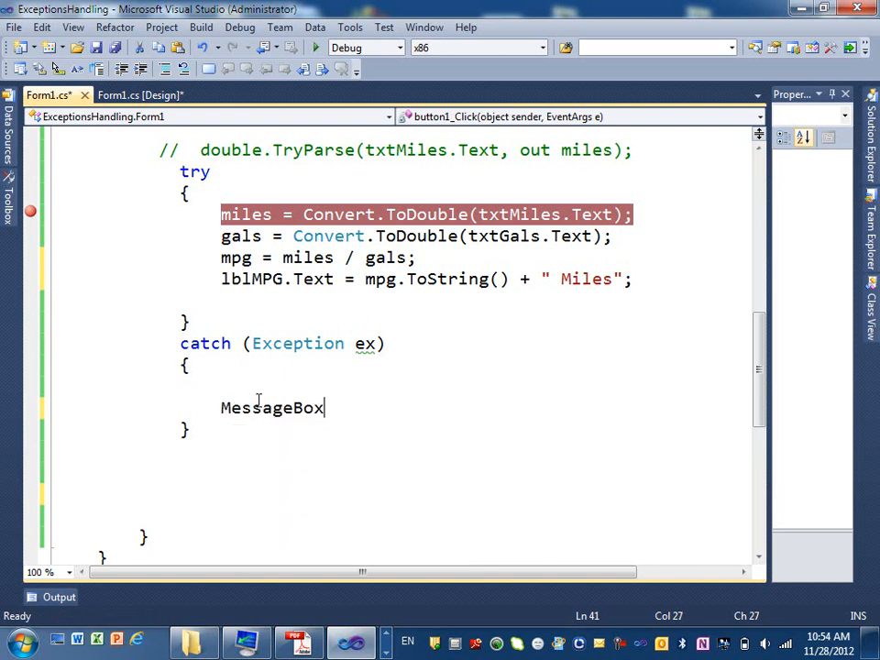
{"action": "type", "text": ",.sh"}
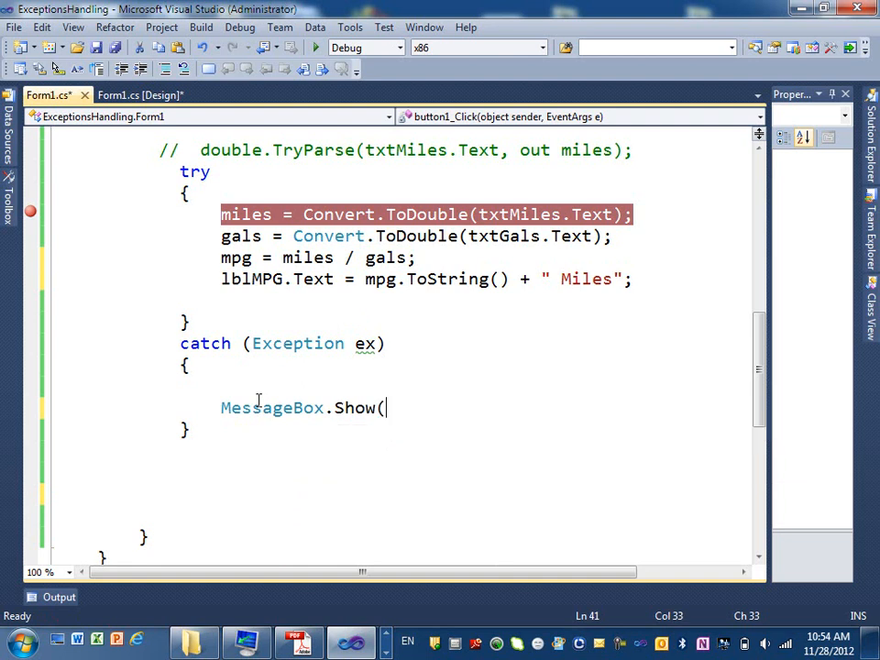
{"action": "type", "text": "\"I"}
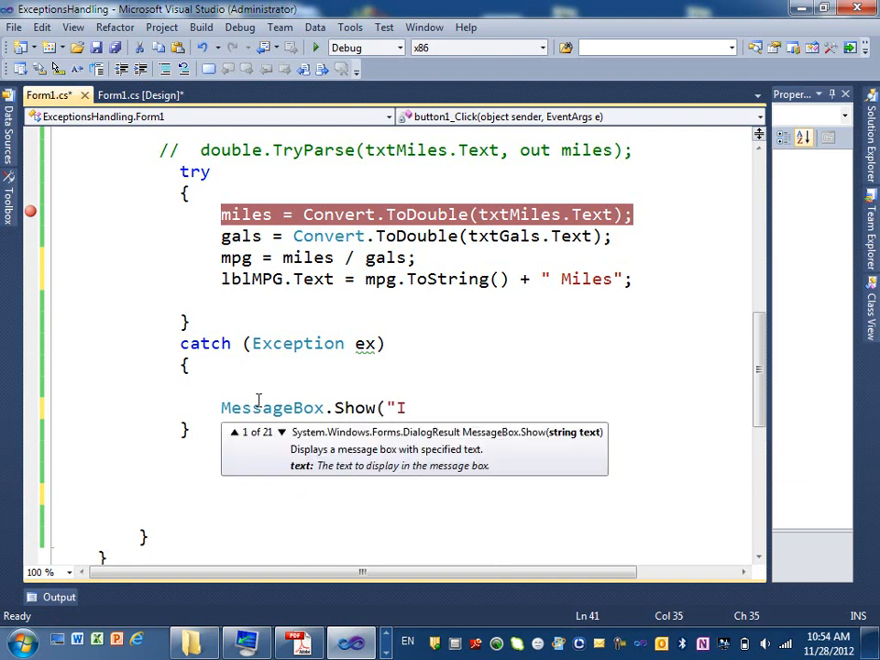
{"action": "type", "text": "nvalid Value E"}
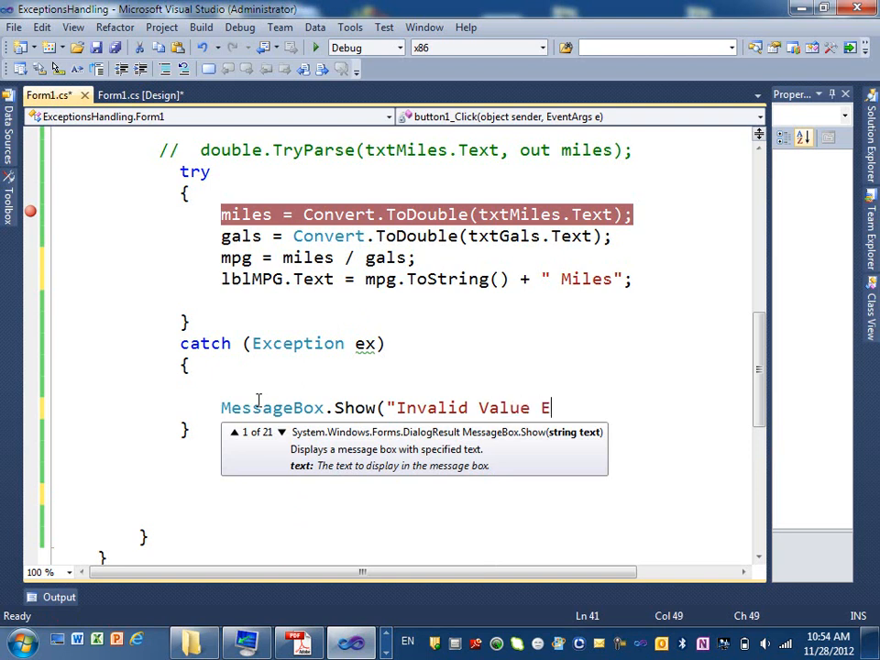
{"action": "type", "text": "ntered\""}
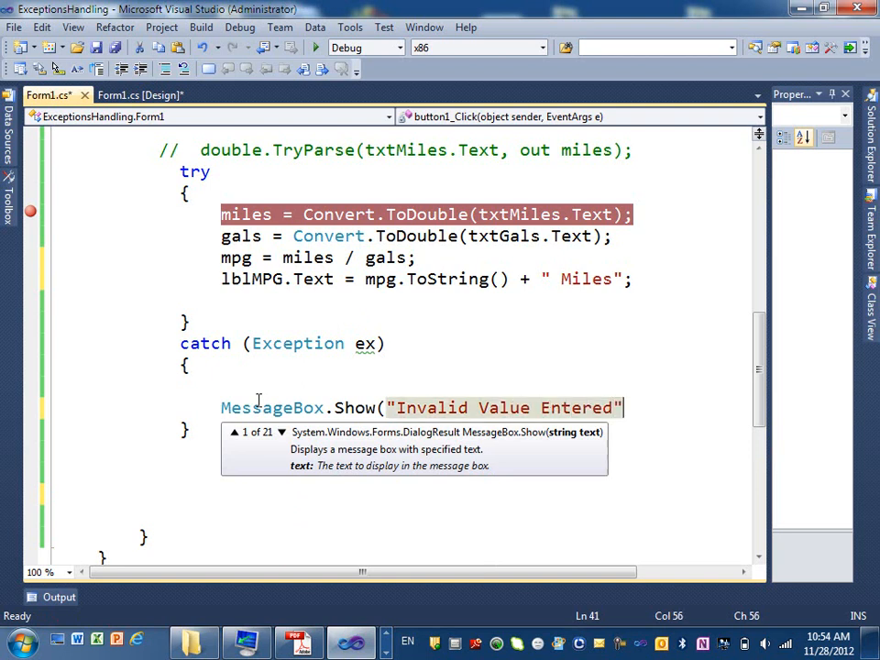
{"action": "type", "text": ");"}
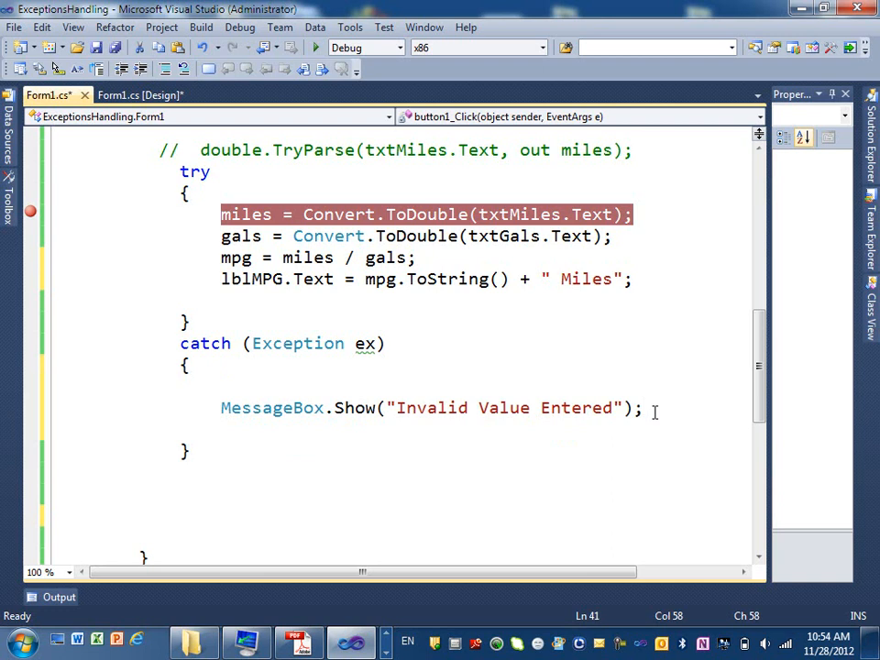
Step: Add Console.WriteLine(ex.ToString()); below the message box line in the catch block
{"action": "type", "text": "Cons"}
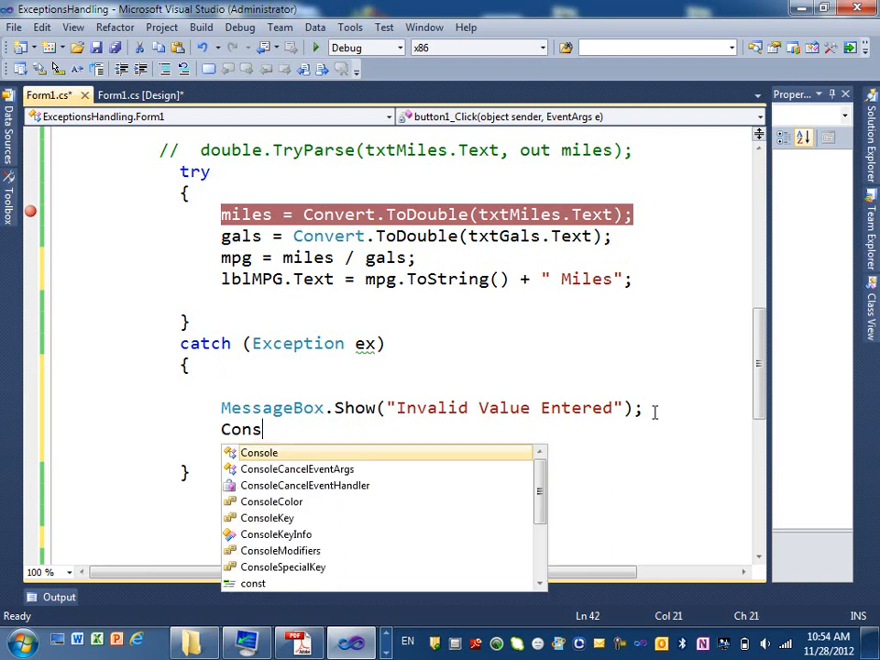
{"action": "type", "text": "ole."}
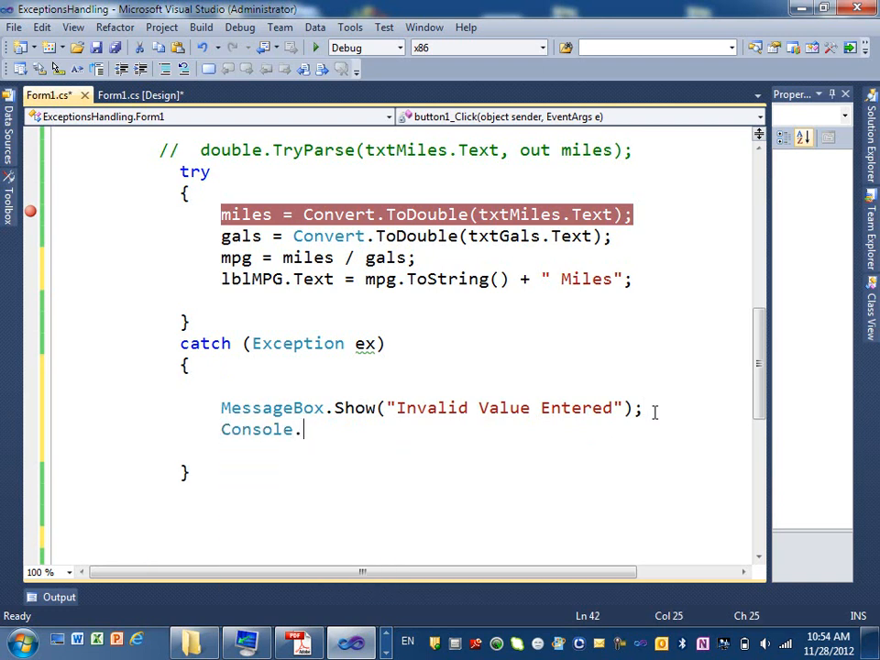
{"action": "type", "text": "wr"}
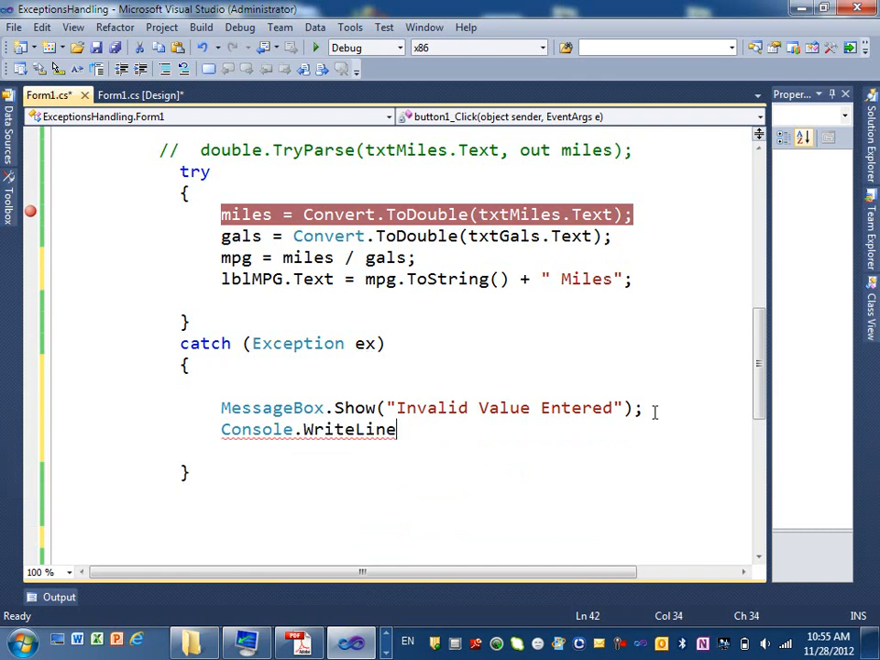
{"action": "type", "text": "("}
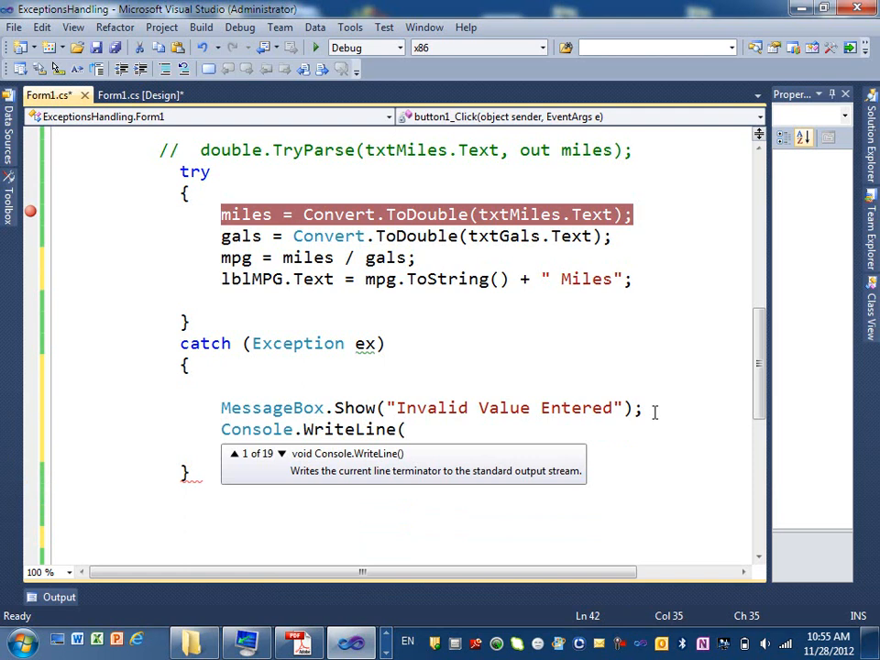
{"action": "type", "text": "ex."}
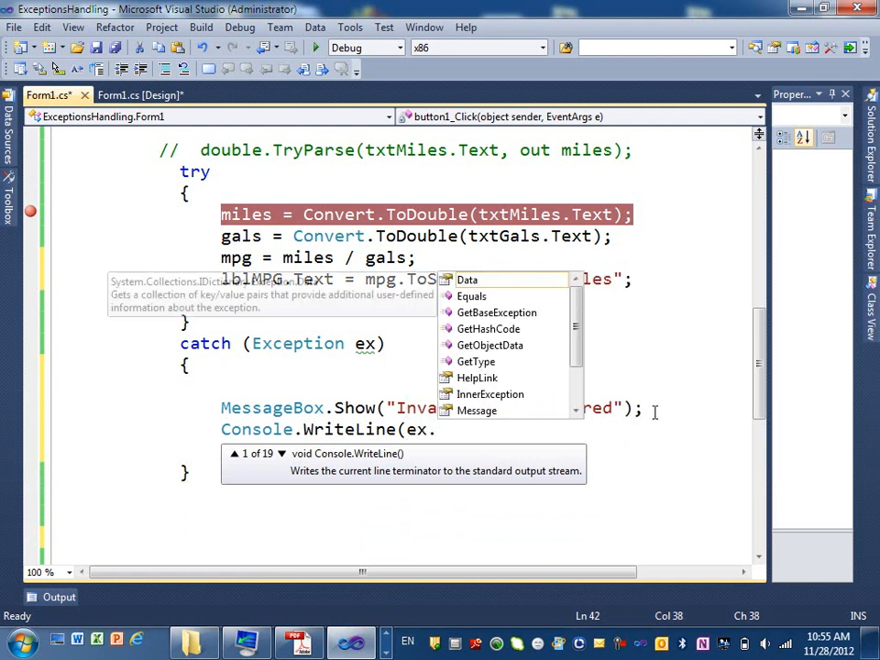
{"action": "type", "text": "ToString("}
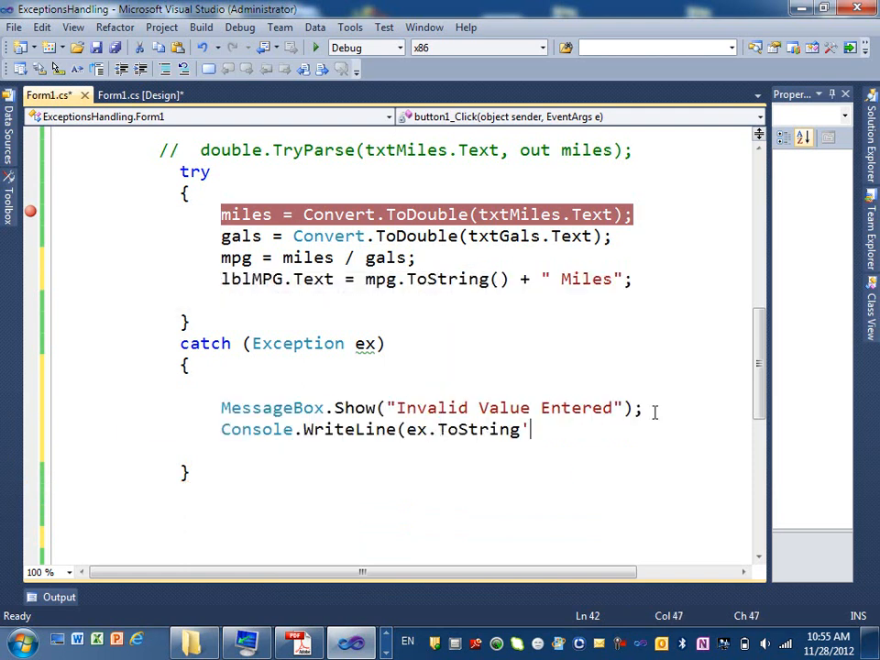
{"action": "type", "text": "));"}
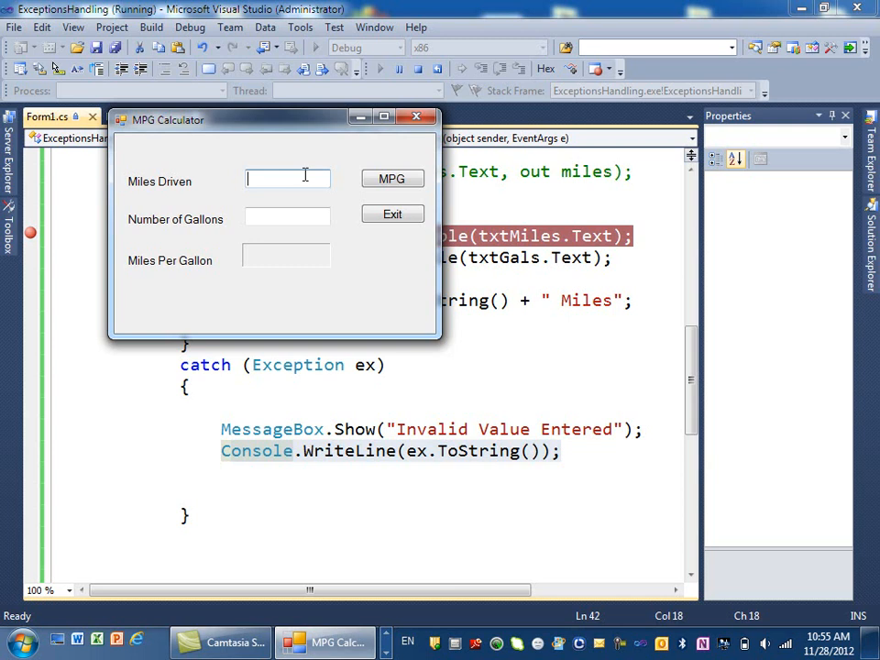
Step: Submit 33 miles and aaa gallons, continue past the breakpoint, and dismiss the Invalid Value Entered message
{"action": "type", "text": "33"}
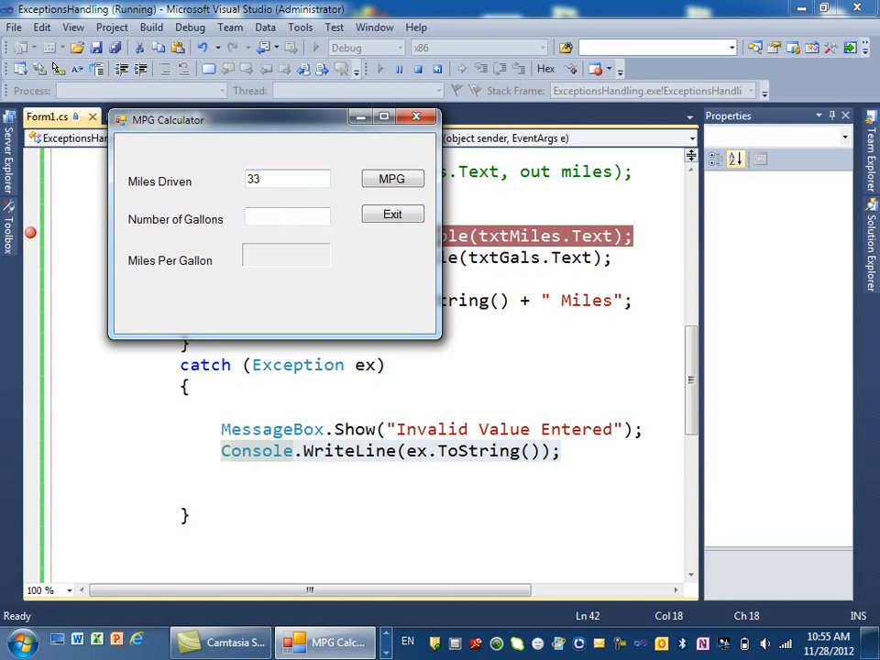
{"action": "type", "text": "aaa"}
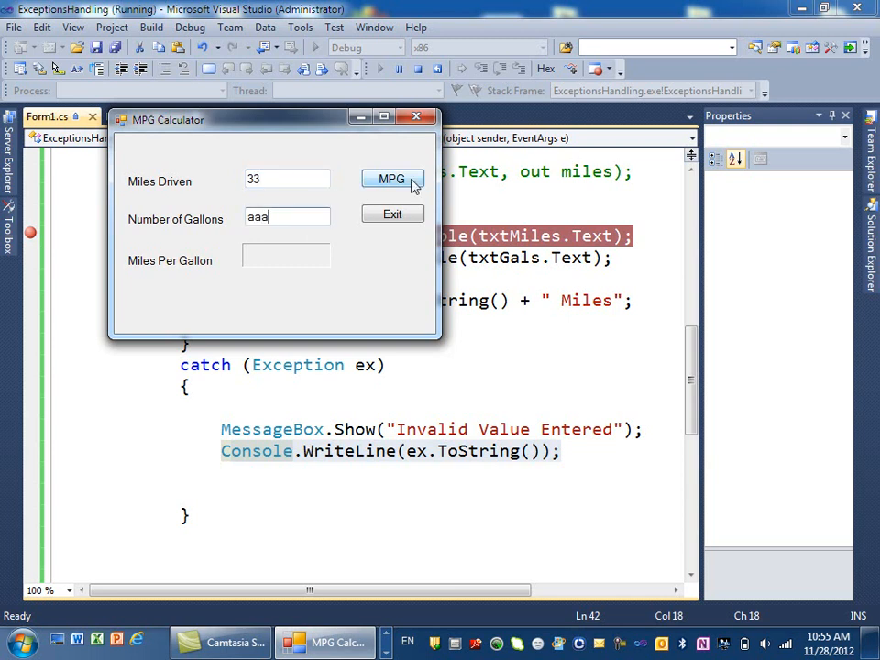
{"action": "left_click", "coordinate": [393, 179]}
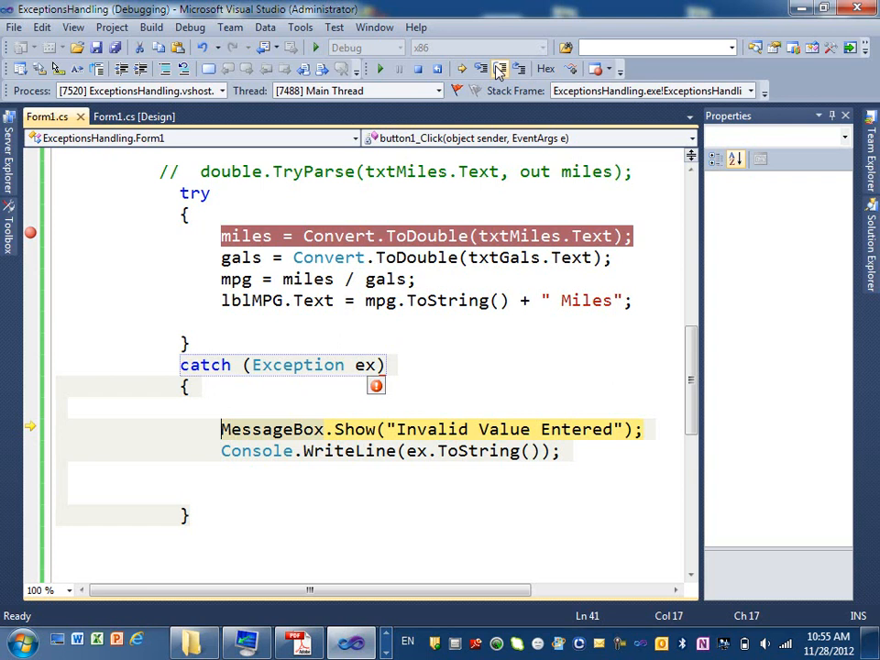
{"action": "left_click", "coordinate": [392, 178]}
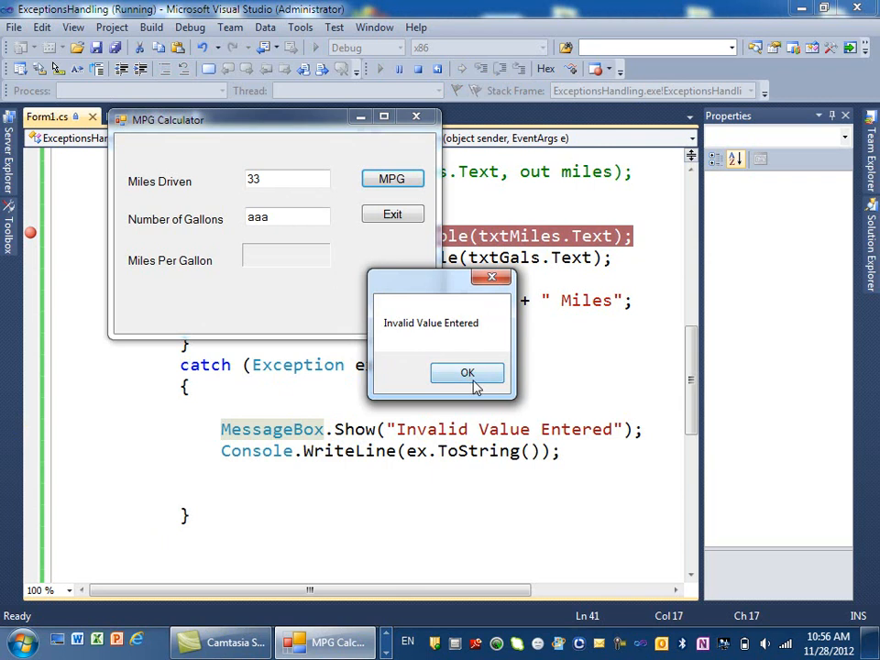
{"action": "left_click", "coordinate": [468, 372]}
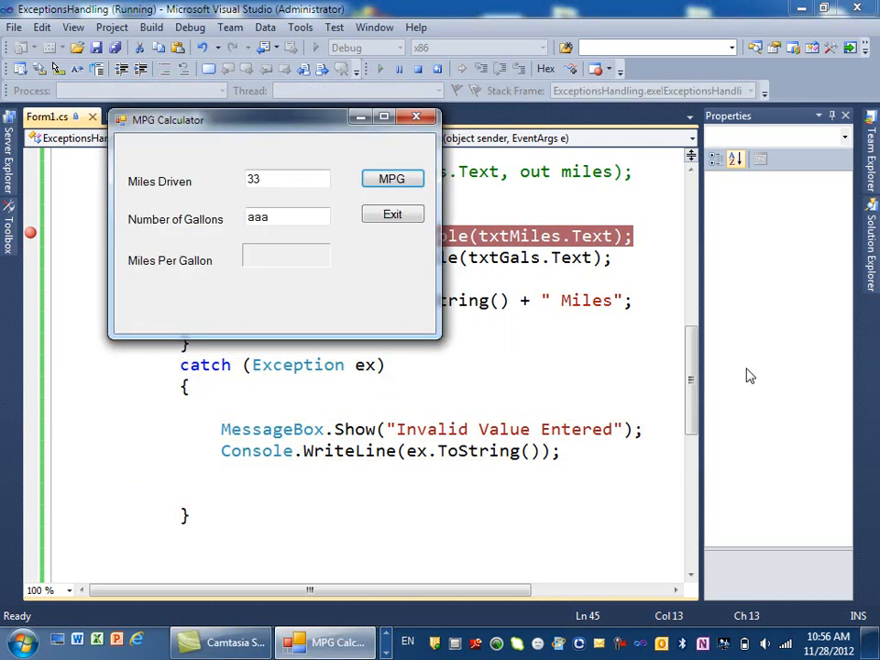
Step: Show the Output window via View > Output and scroll to the logged FormatException stack trace
{"action": "left_click", "coordinate": [392, 213]}
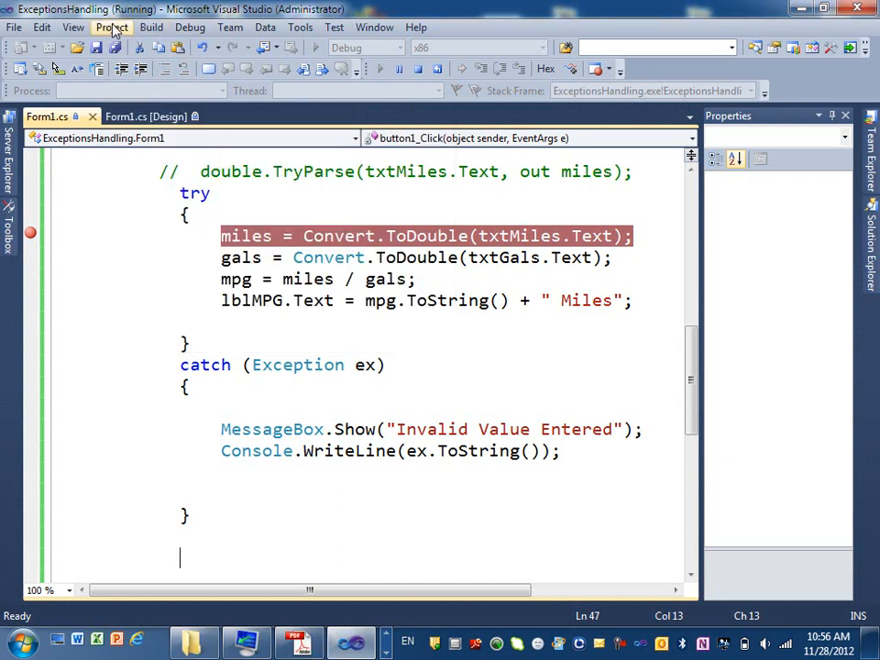
{"action": "left_click", "coordinate": [67, 28]}
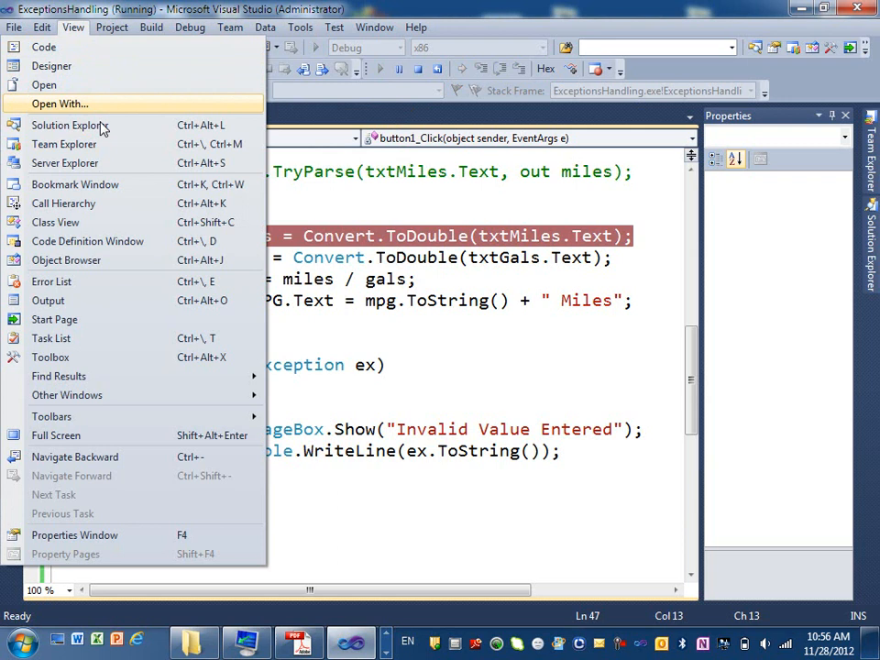
{"action": "mouse_move", "coordinate": [96, 300]}
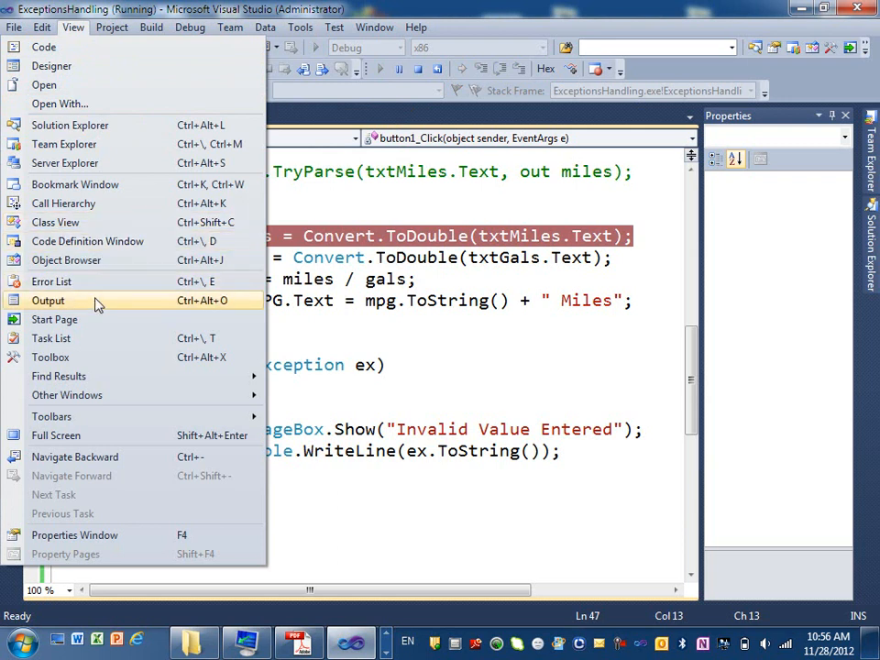
{"action": "left_click", "coordinate": [48, 301]}
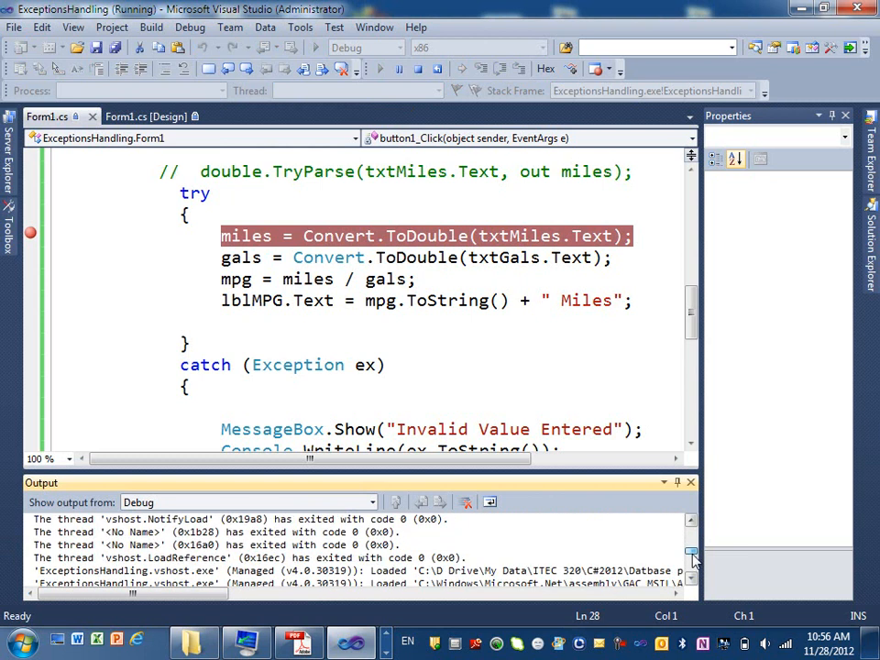
{"action": "scroll", "scroll_direction": "down", "scroll_amount": 3}
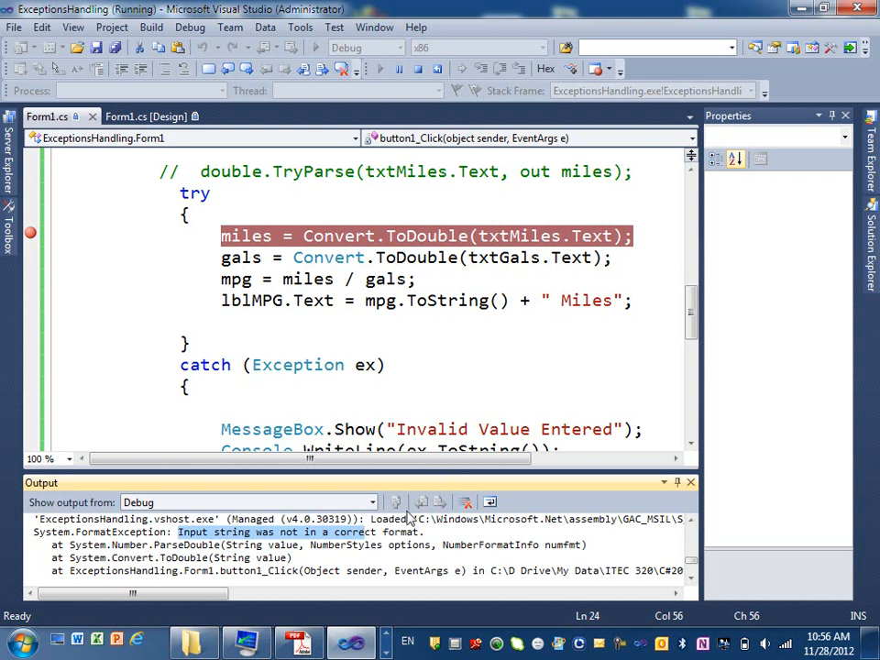
{"action": "mouse_move", "coordinate": [620, 642]}
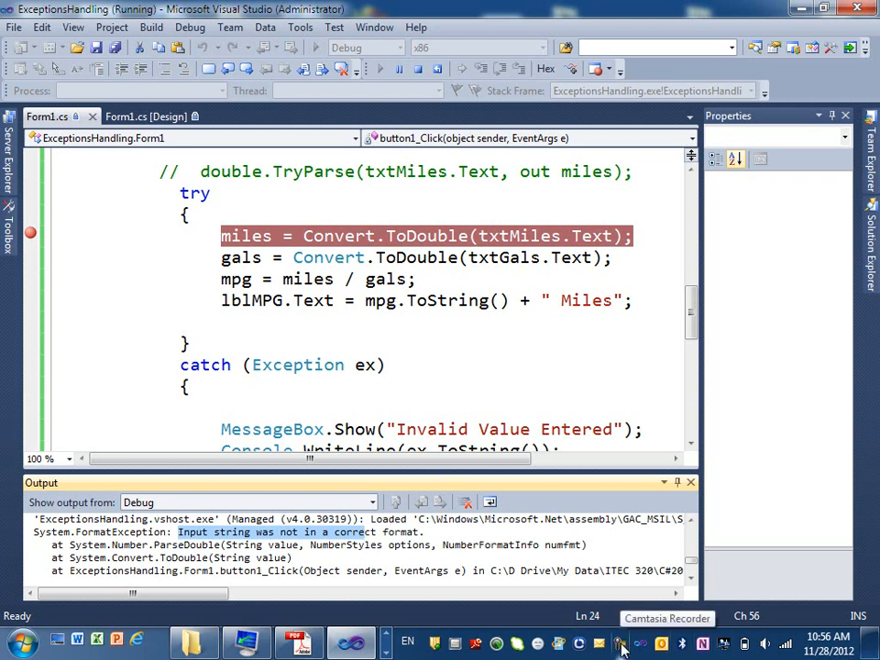